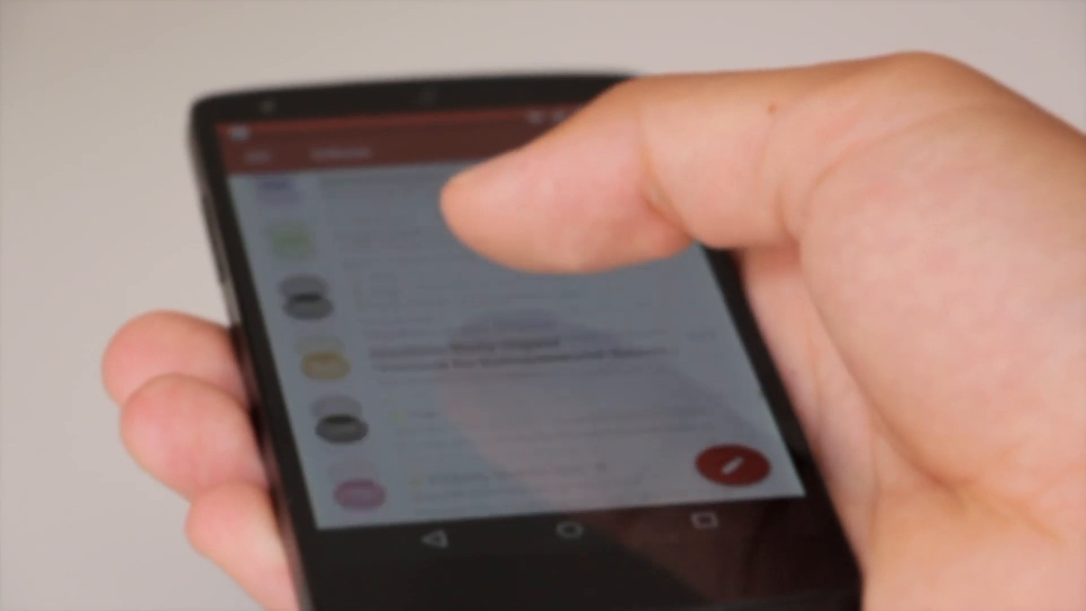
Scroll down through the Important inbox until it reaches Inbox Zero.
scroll(down, 3)
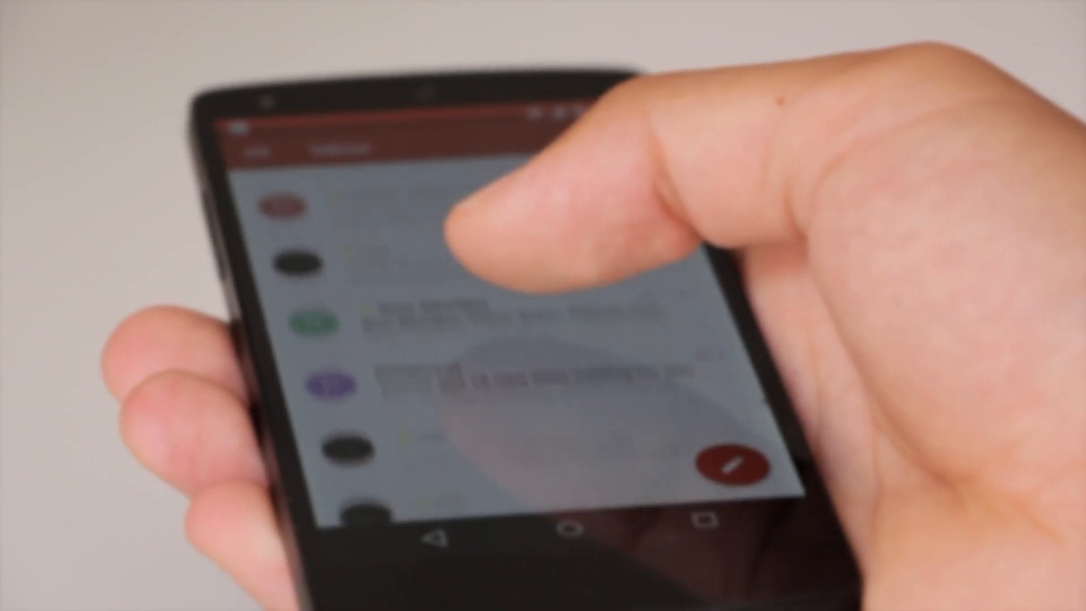
scroll(down, 3)
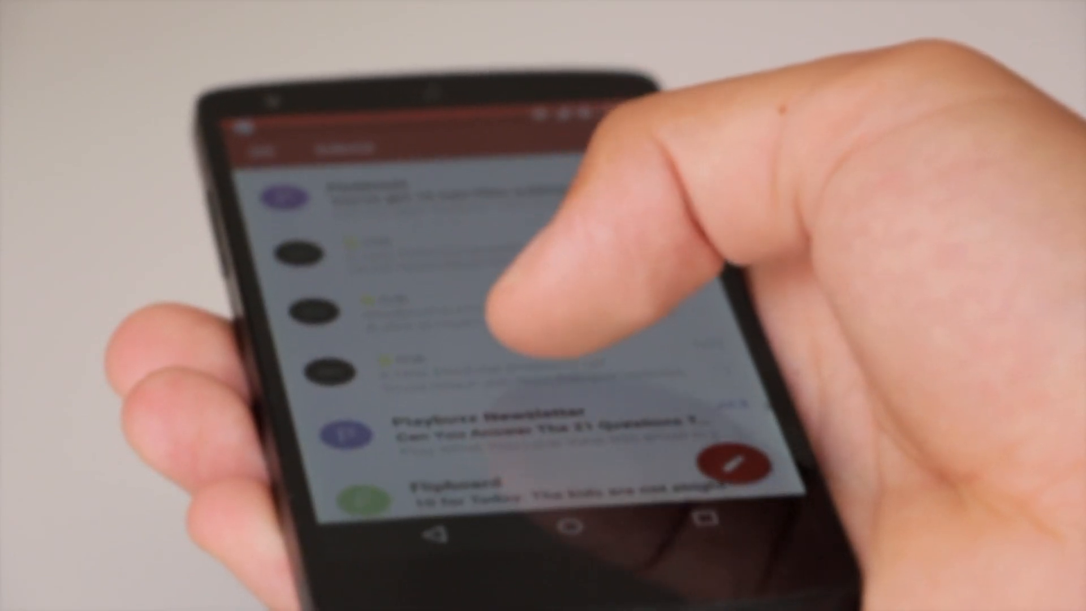
scroll(down, 3)
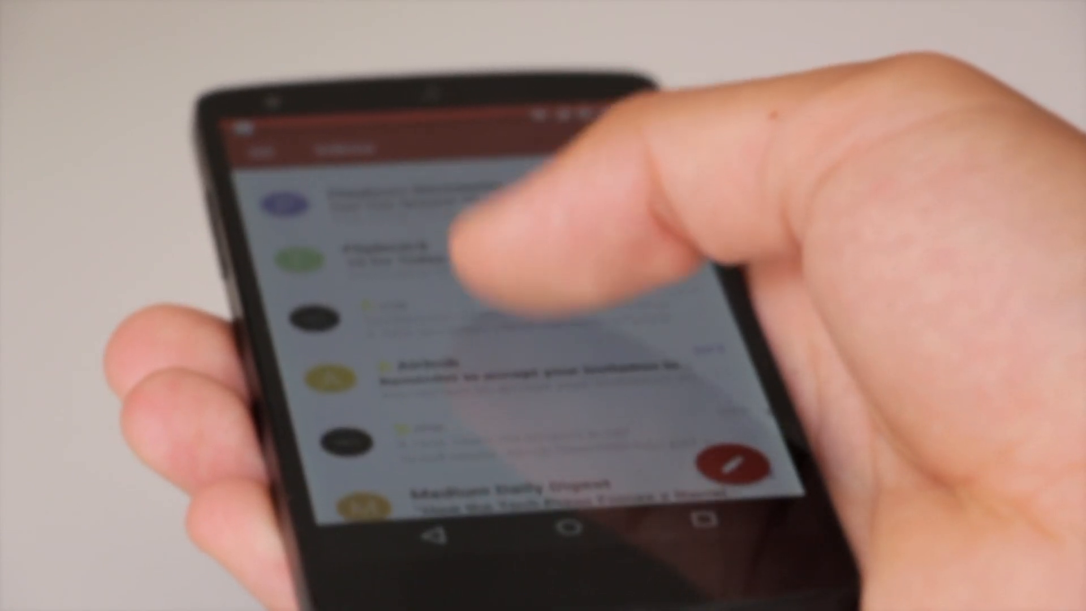
scroll(down, 3)
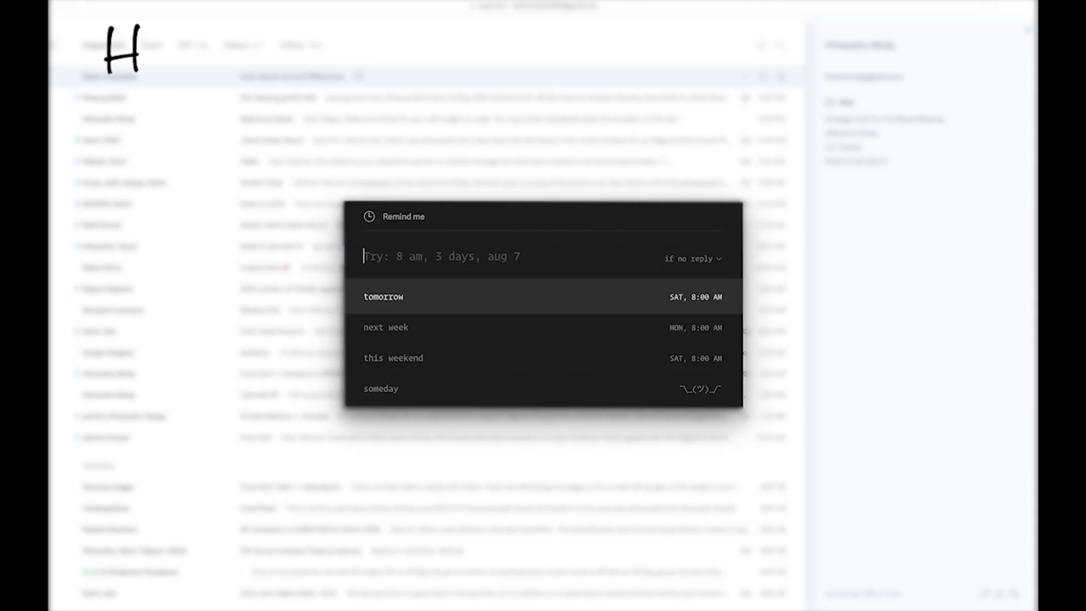
mouse_move(393, 358)
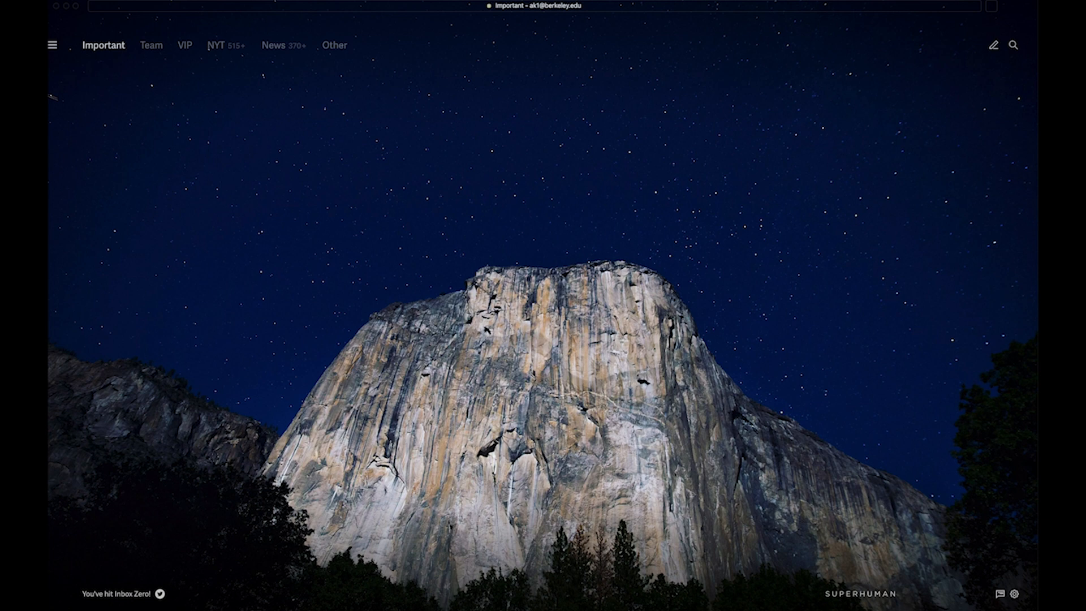
Dismiss the command search and switch to the NYT split inbox.
key(cmd+k)
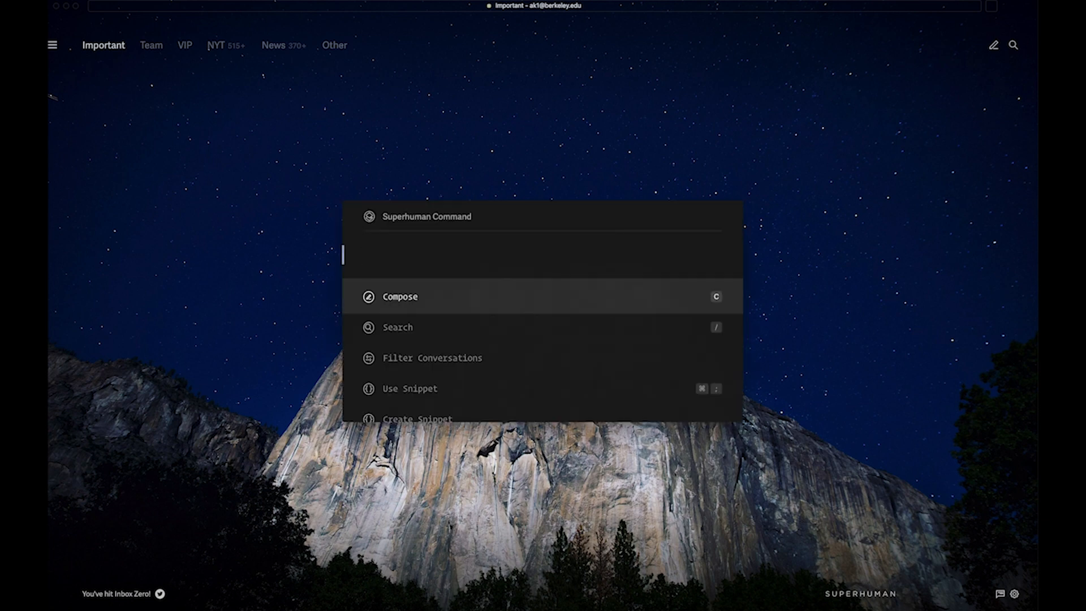
text(j)
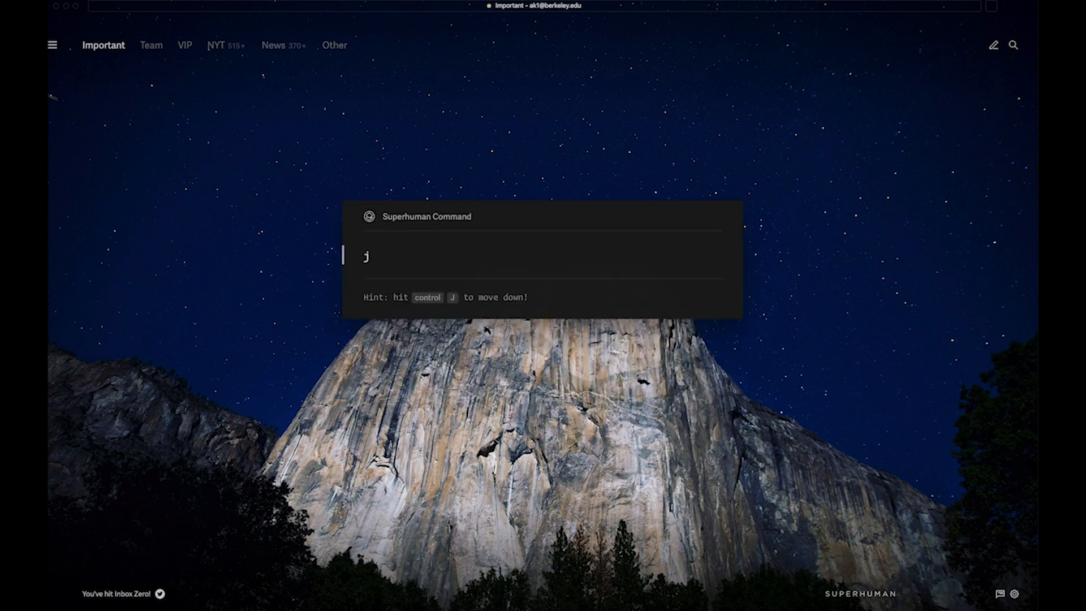
key(Backspace)
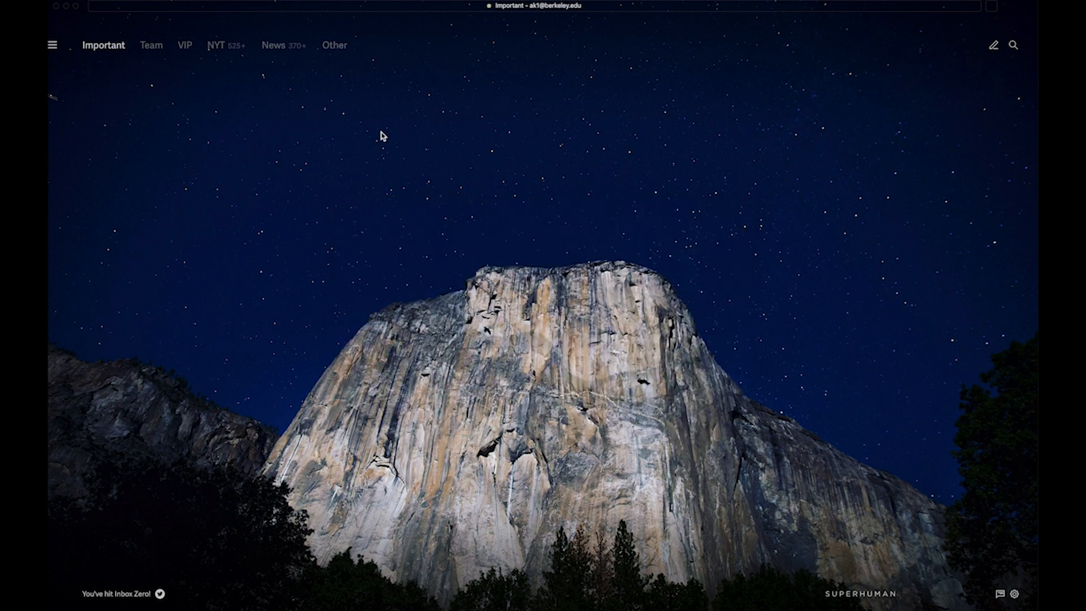
click(218, 45)
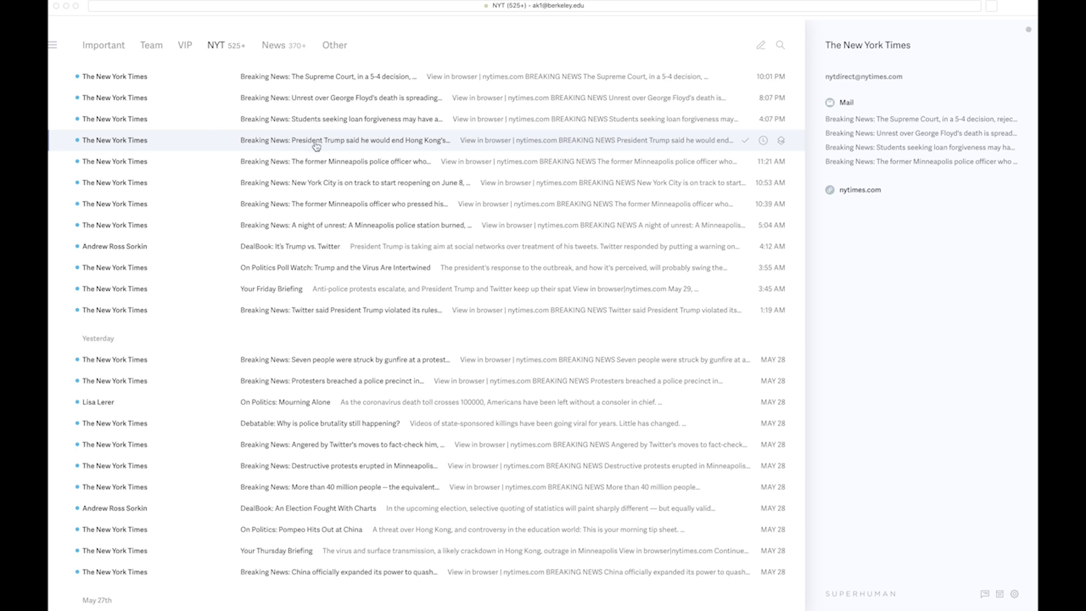
key(cmd+k)
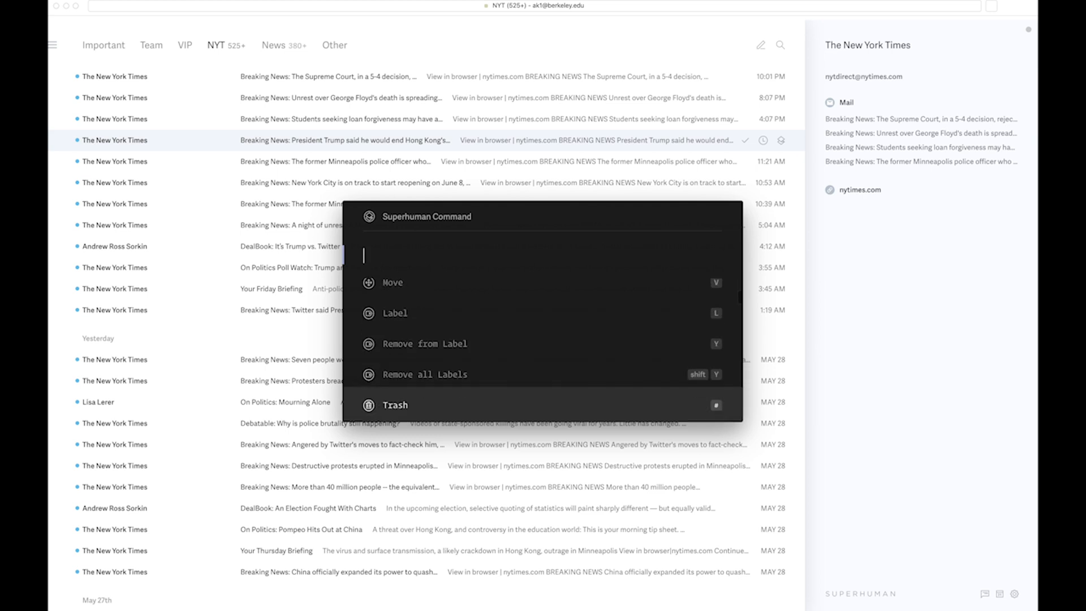
scroll(down, 3)
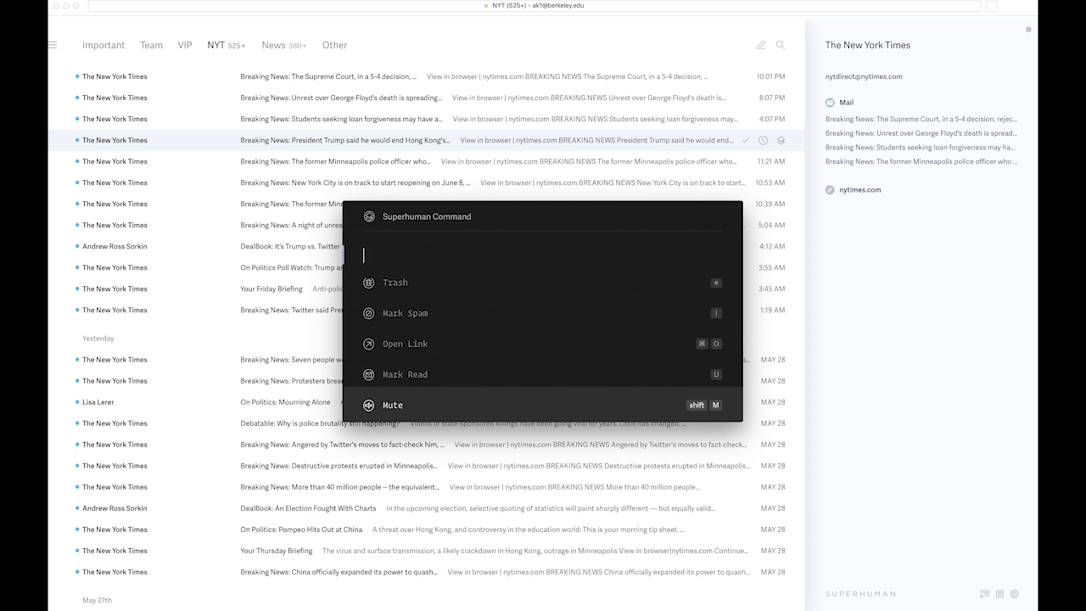
text(rem)
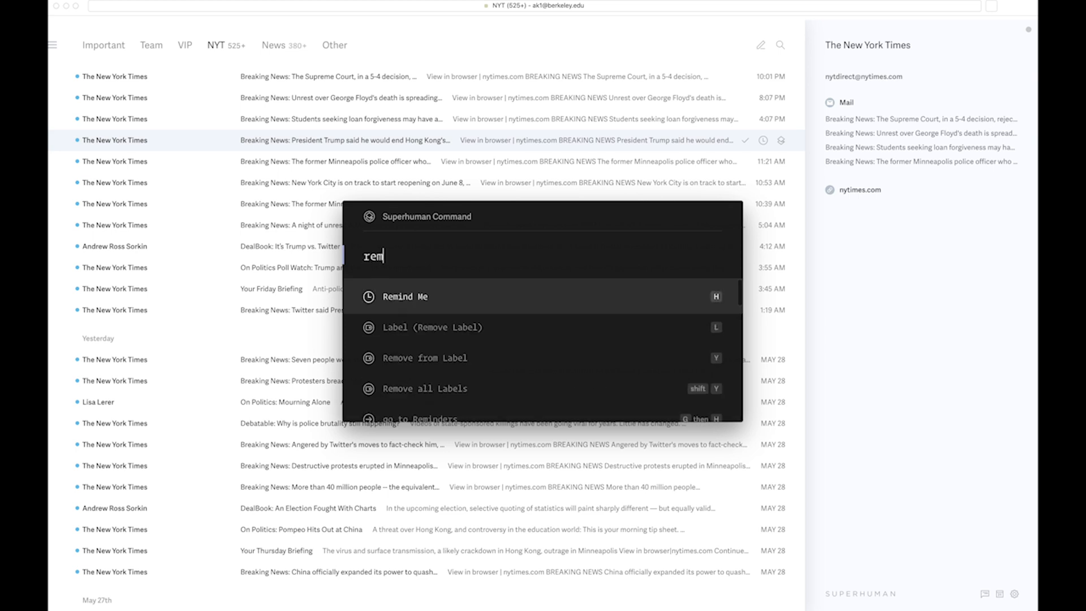
text(i)
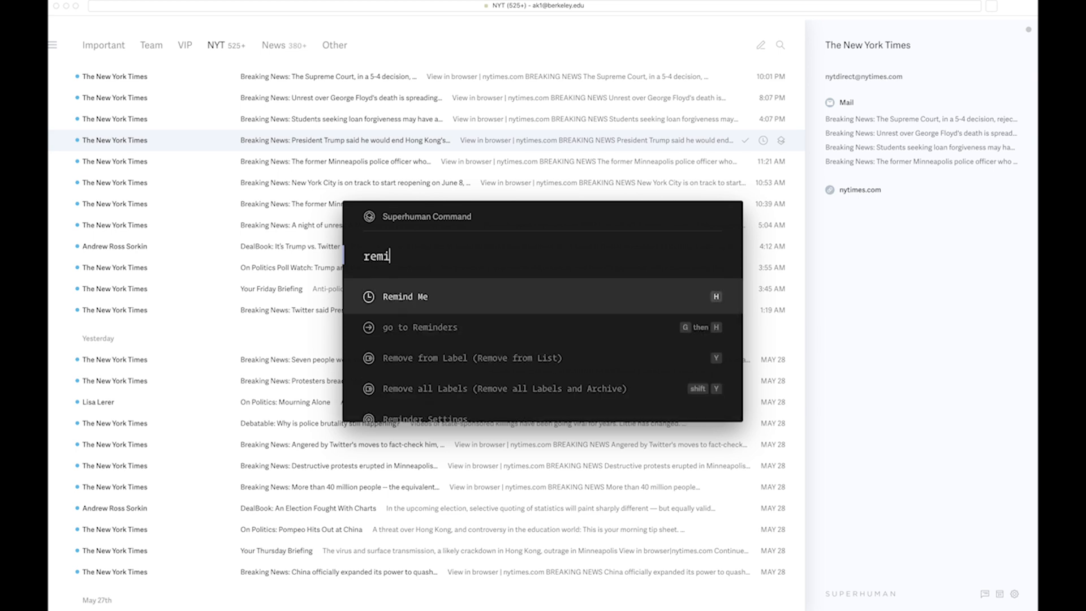
click(405, 297)
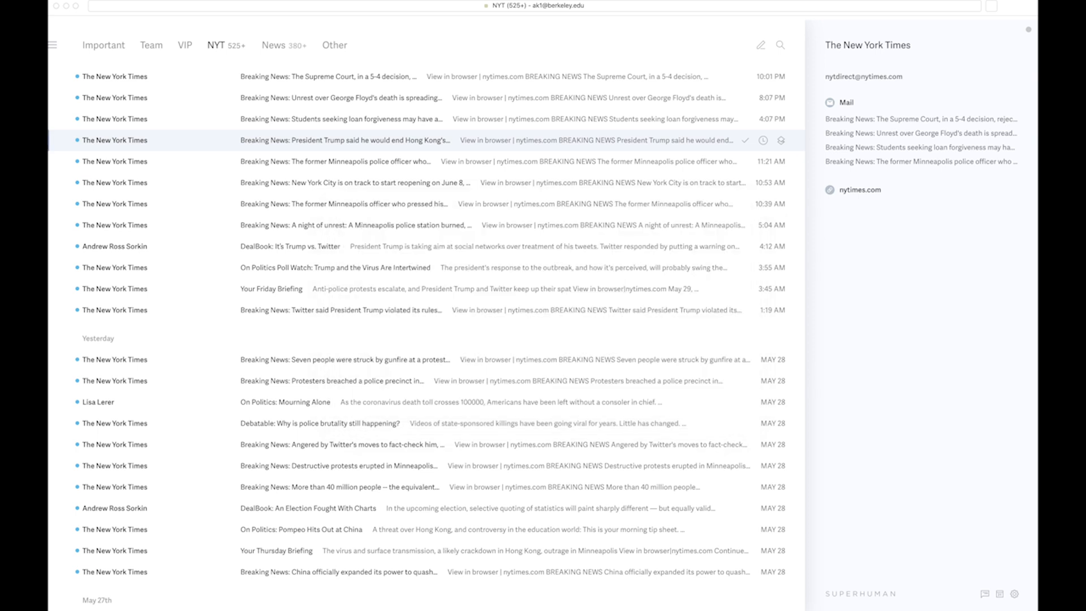
Open the New York Times breaking news email about Hong Kong.
click(339, 140)
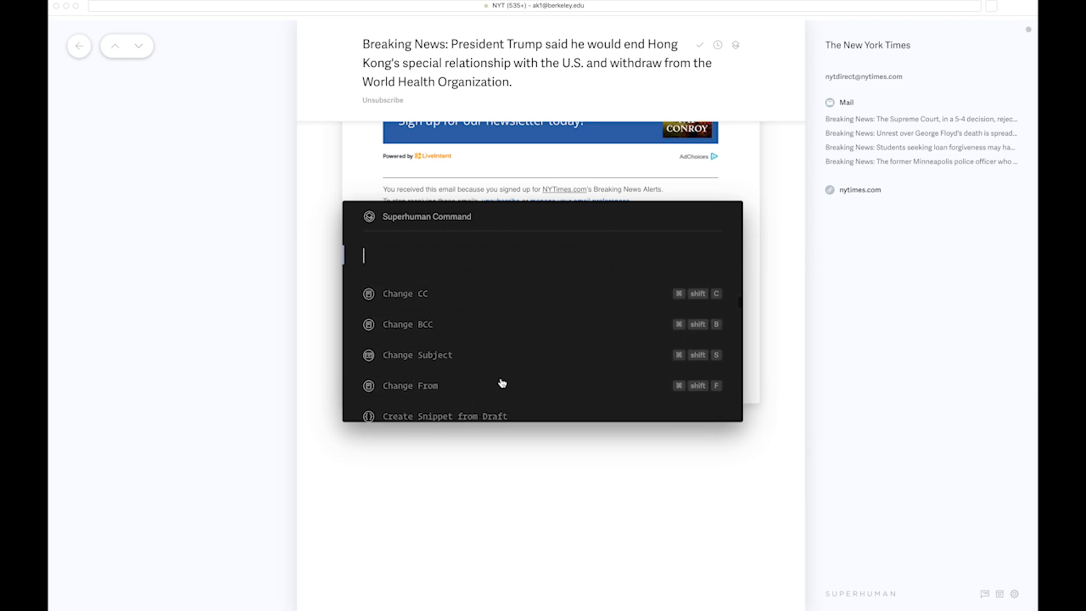
mouse_move(520, 355)
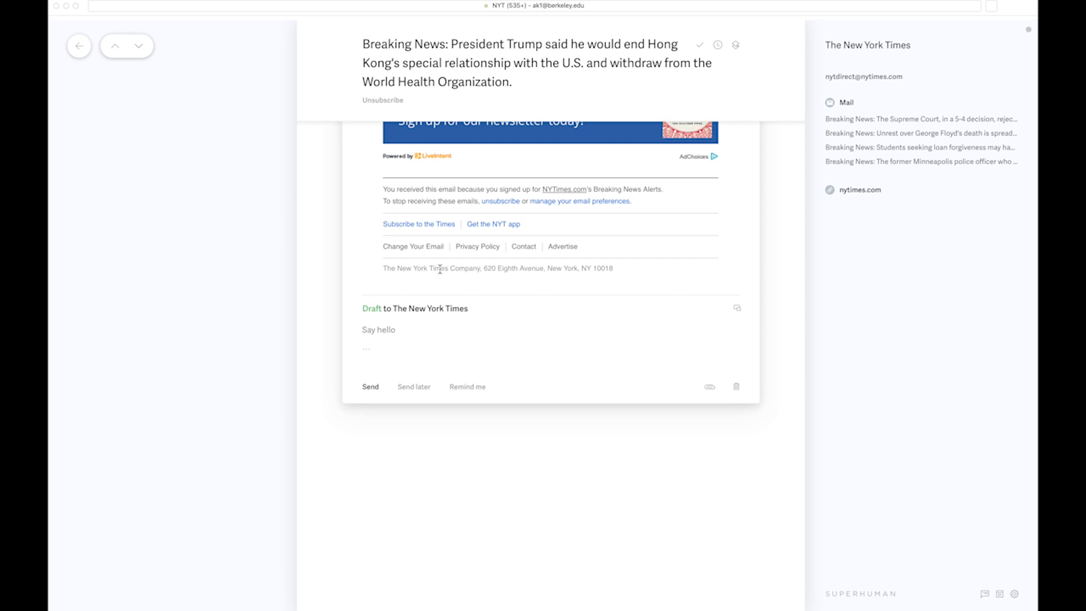
Type 'Sorry for the late reply but only got...' into the reply body.
text(Sorry fo r)
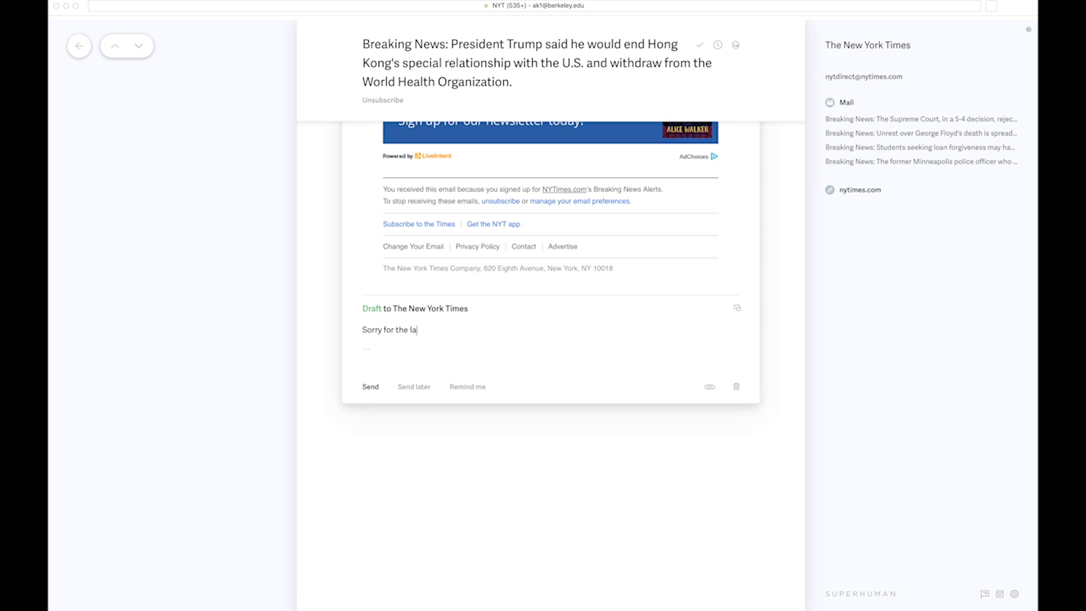
text(te reply but)
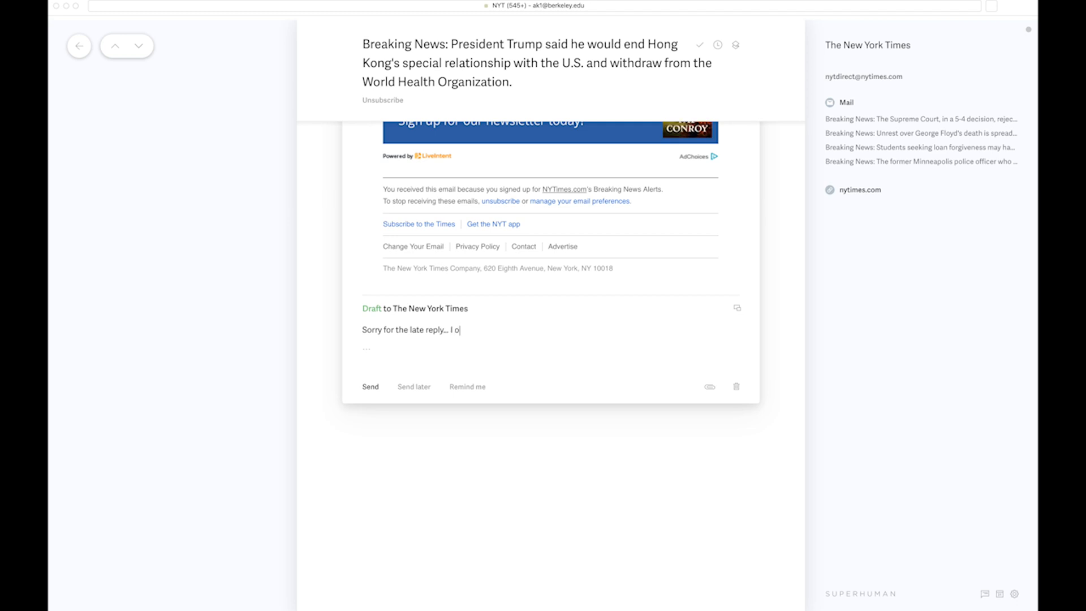
text(nly got)
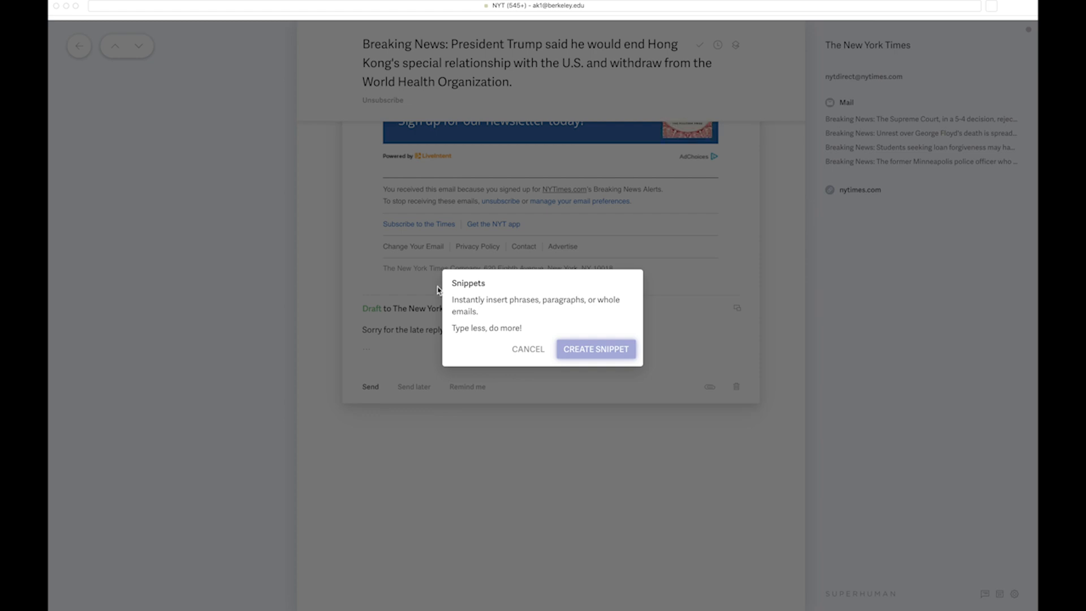
Create a snippet named 'Sorry' reading 'Sorry for the late reply, I only got to this now.'.
click(595, 349)
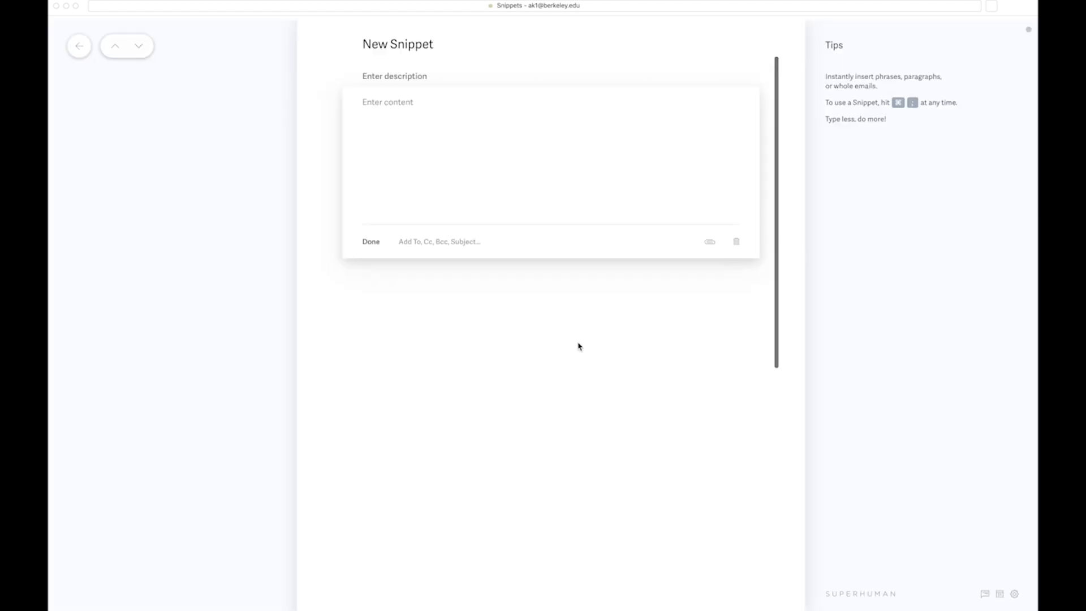
text(Sorry)
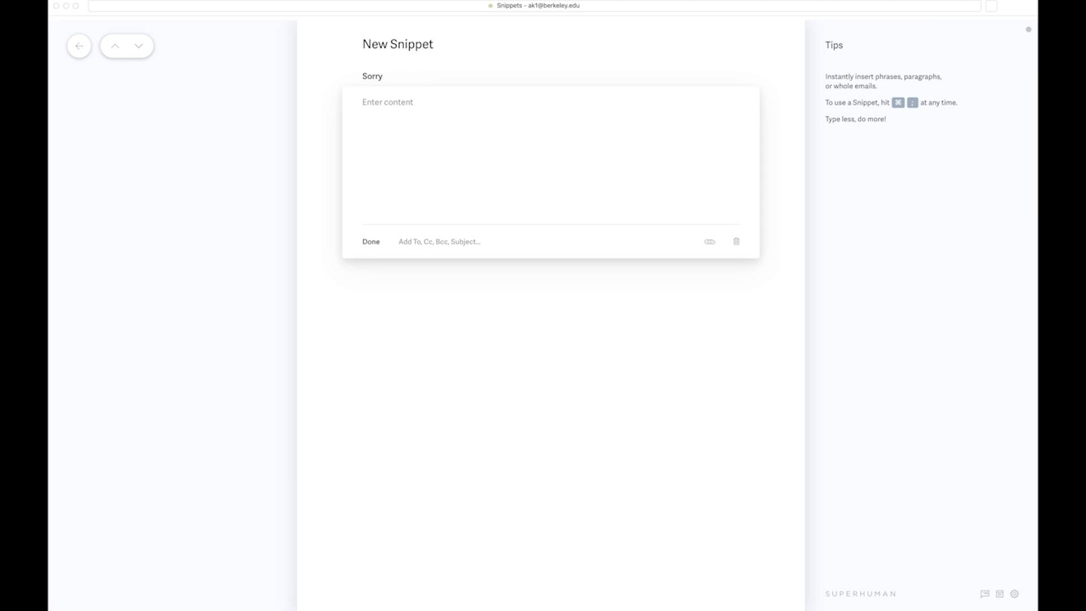
text(Sorry for the late reply, I)
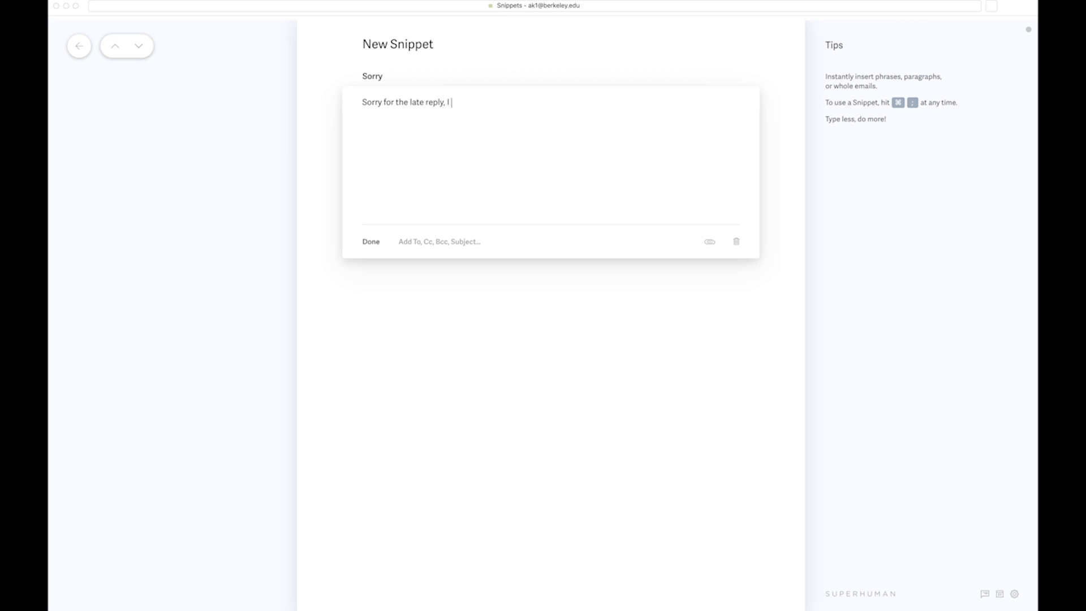
text(only got to t)
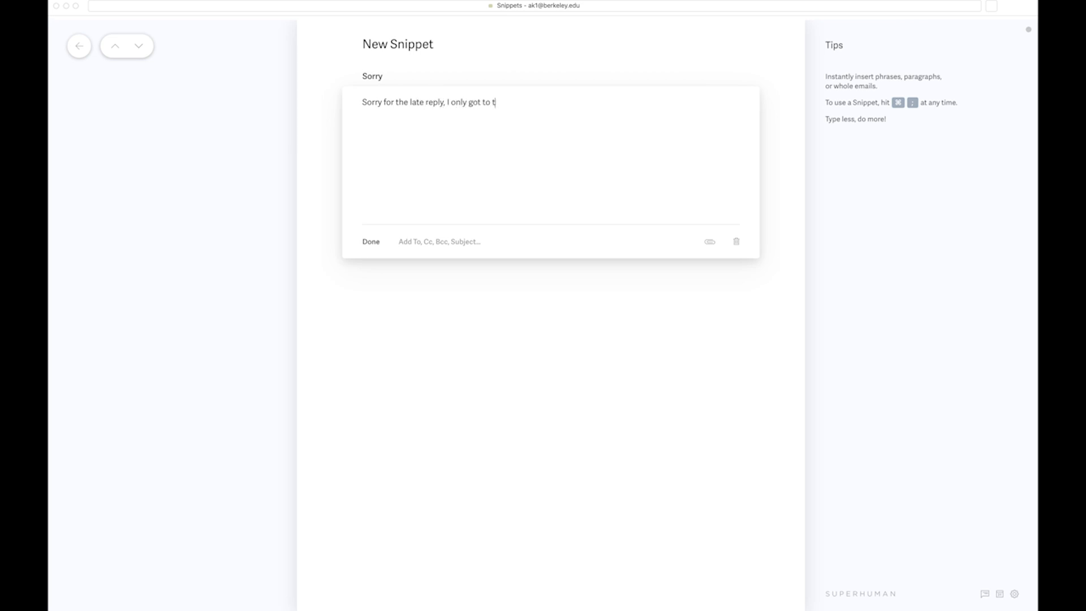
text(his now.)
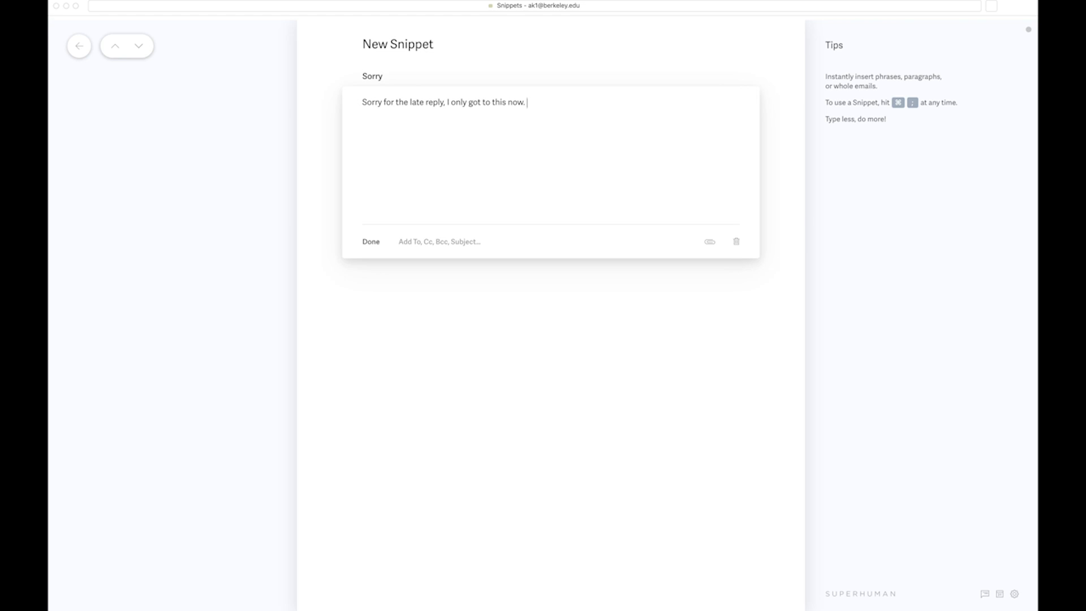
mouse_move(370, 241)
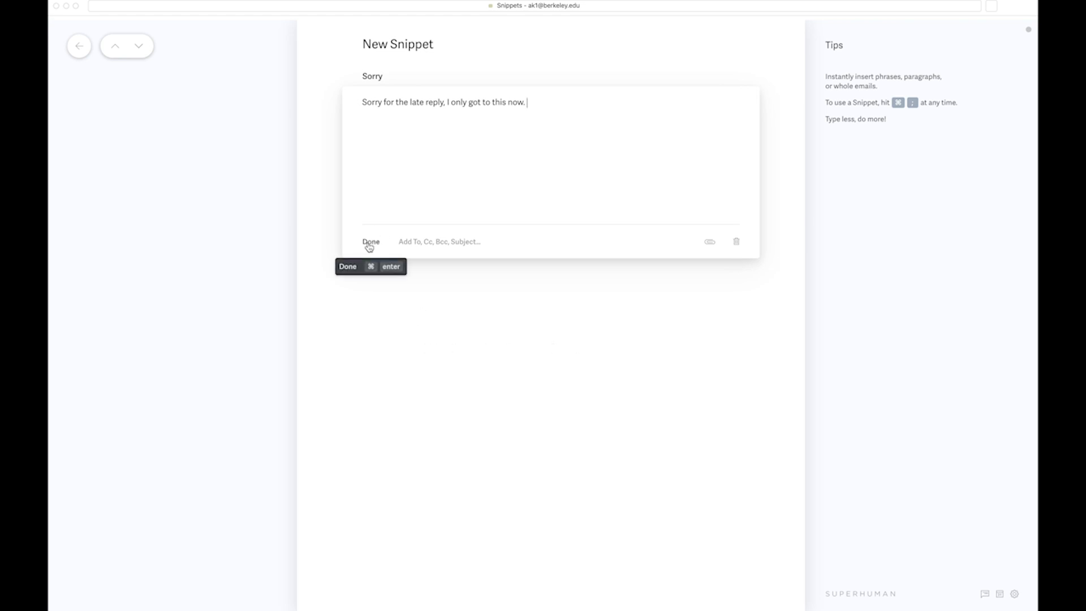
click(370, 242)
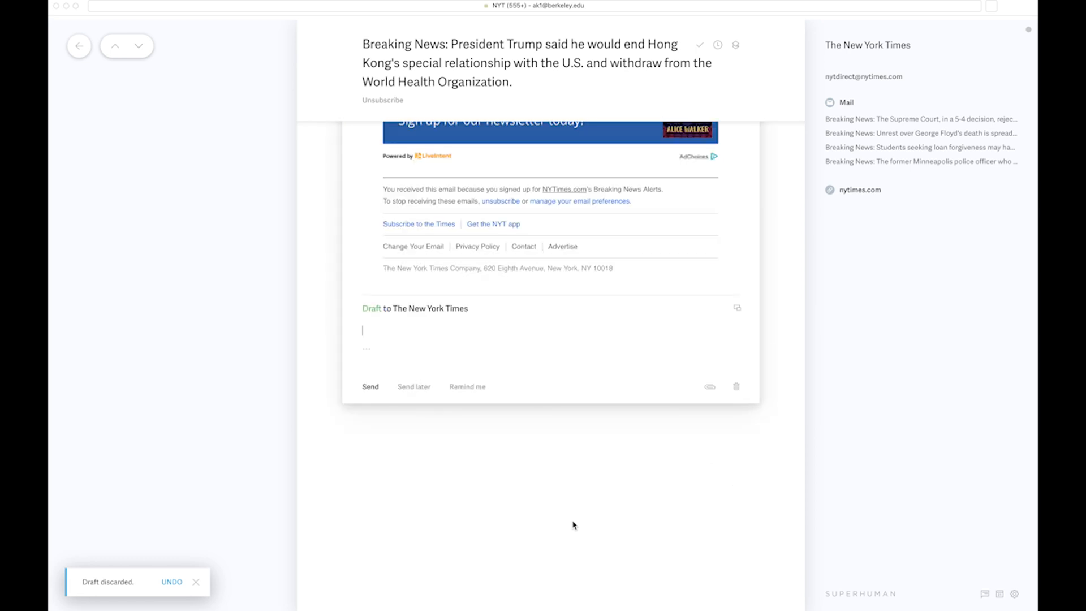
Insert the saved 'Sorry' snippet into the New York Times reply draft.
text(snip)
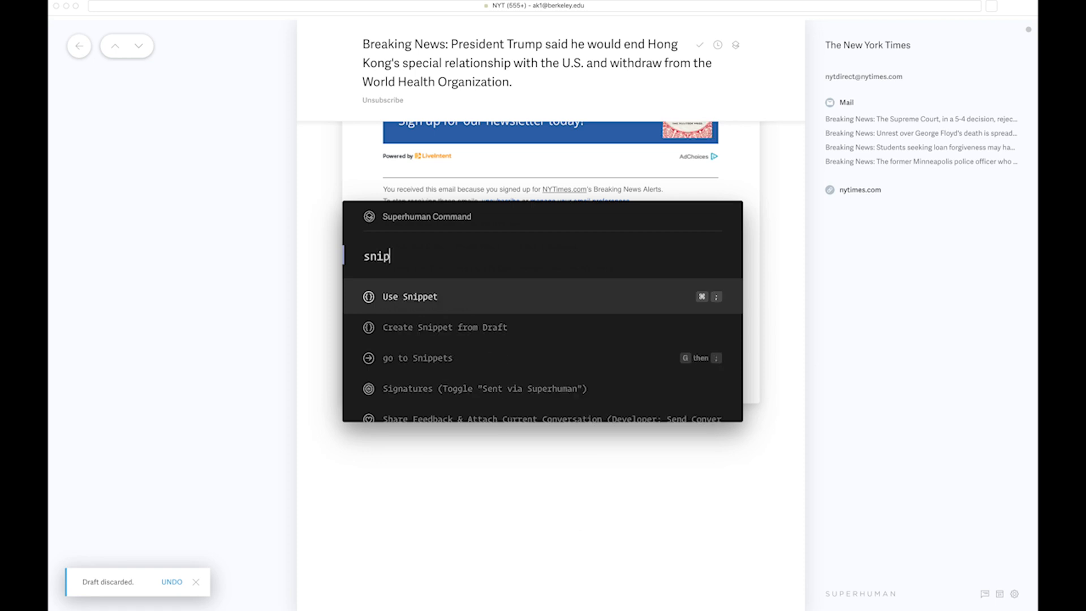
click(410, 296)
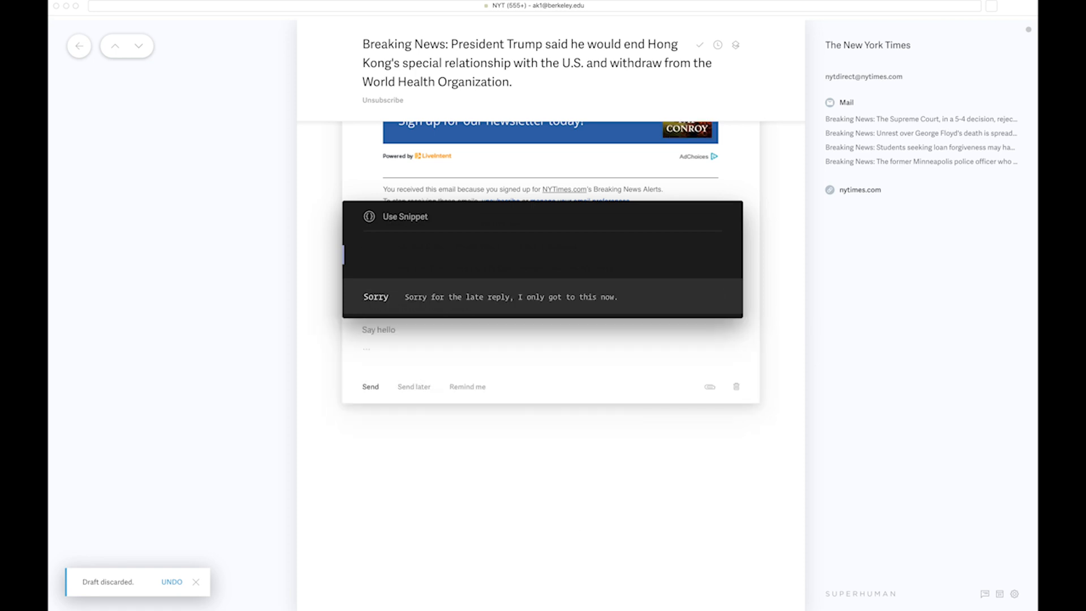
click(375, 296)
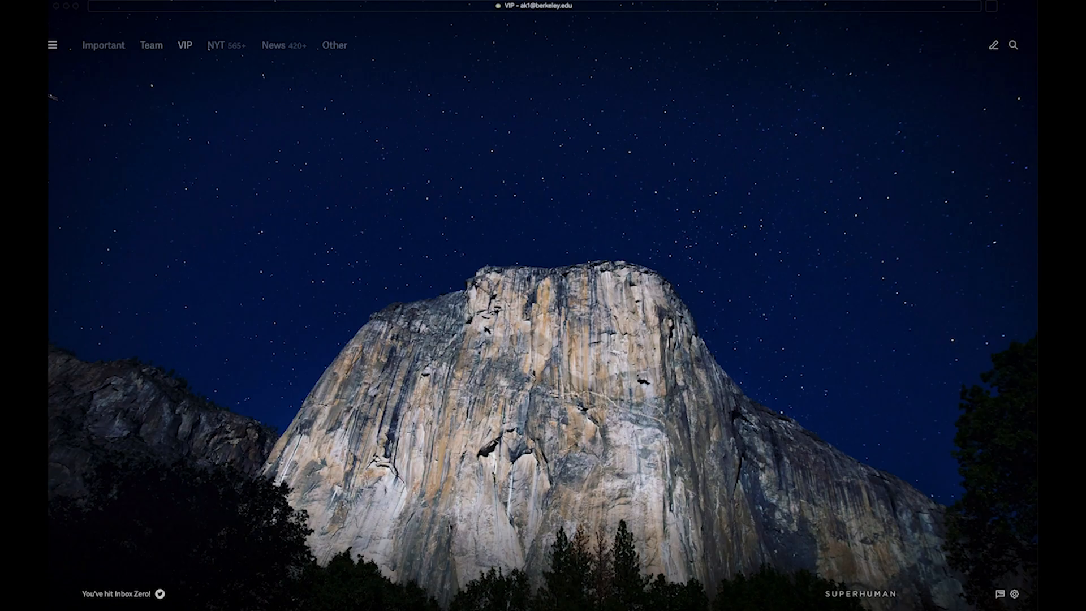
Browse the Important, News and NYT splits, ending on the Other split.
click(103, 45)
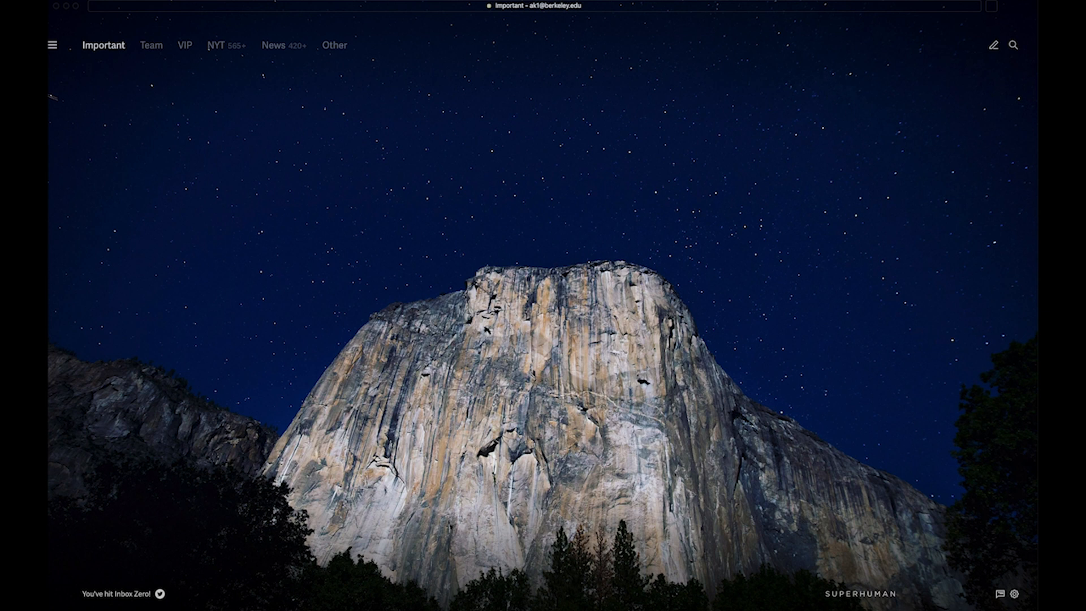
click(151, 45)
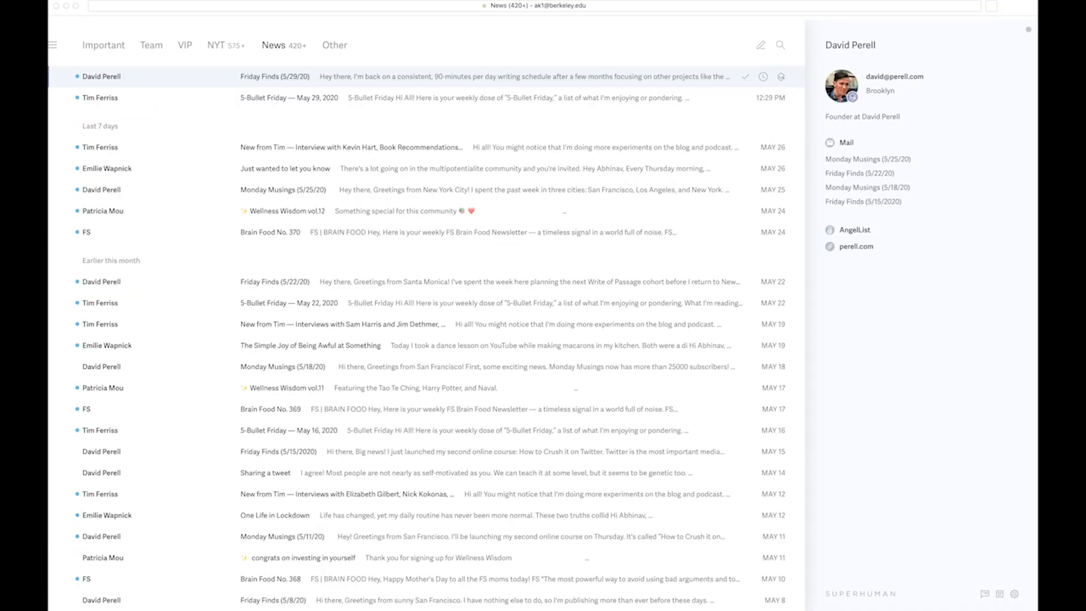
click(220, 45)
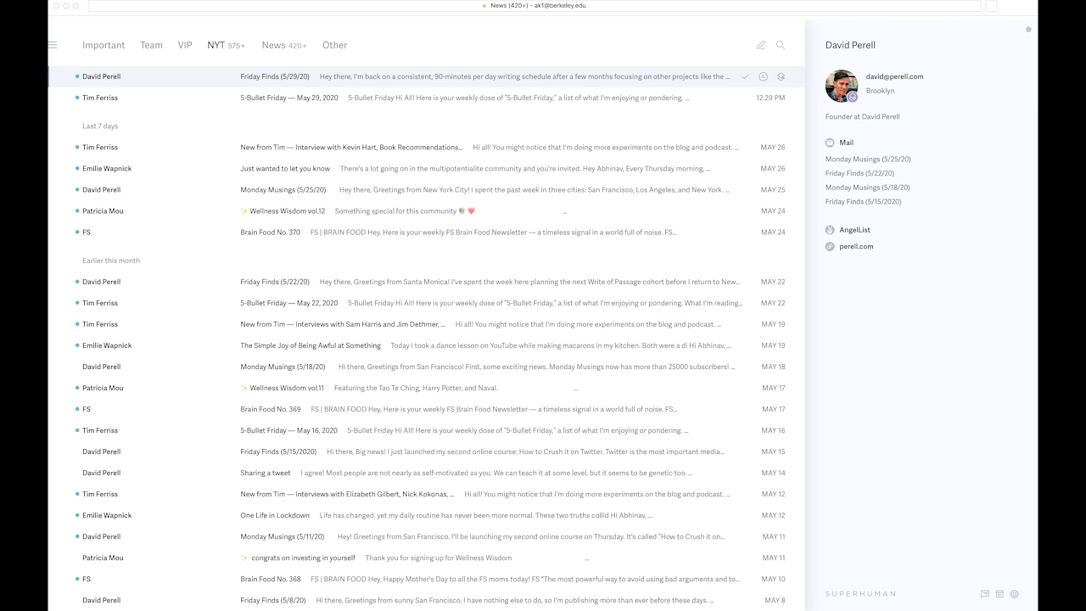
click(217, 45)
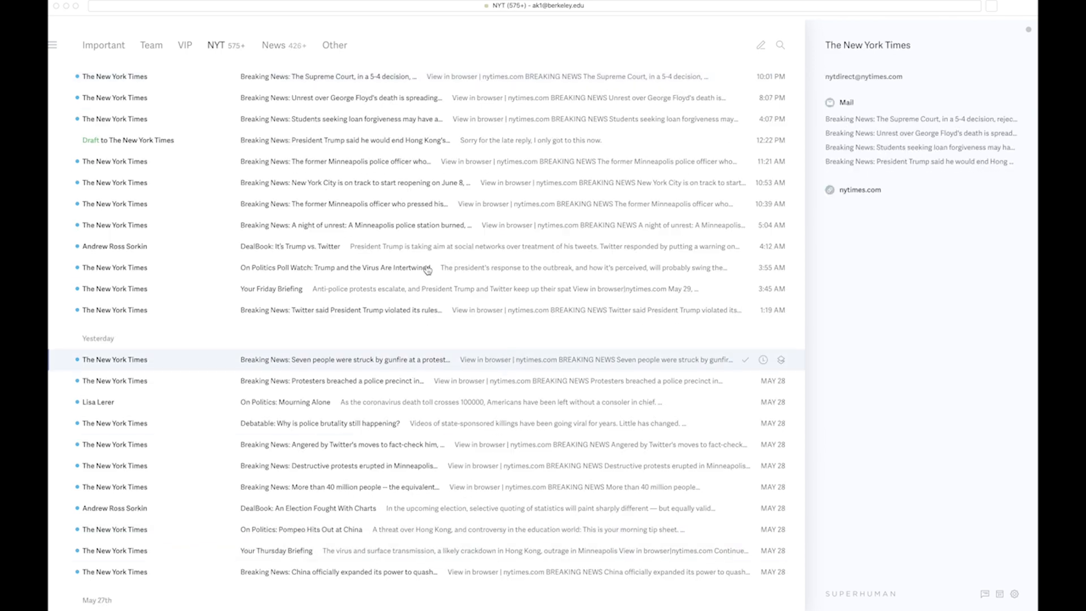
click(346, 139)
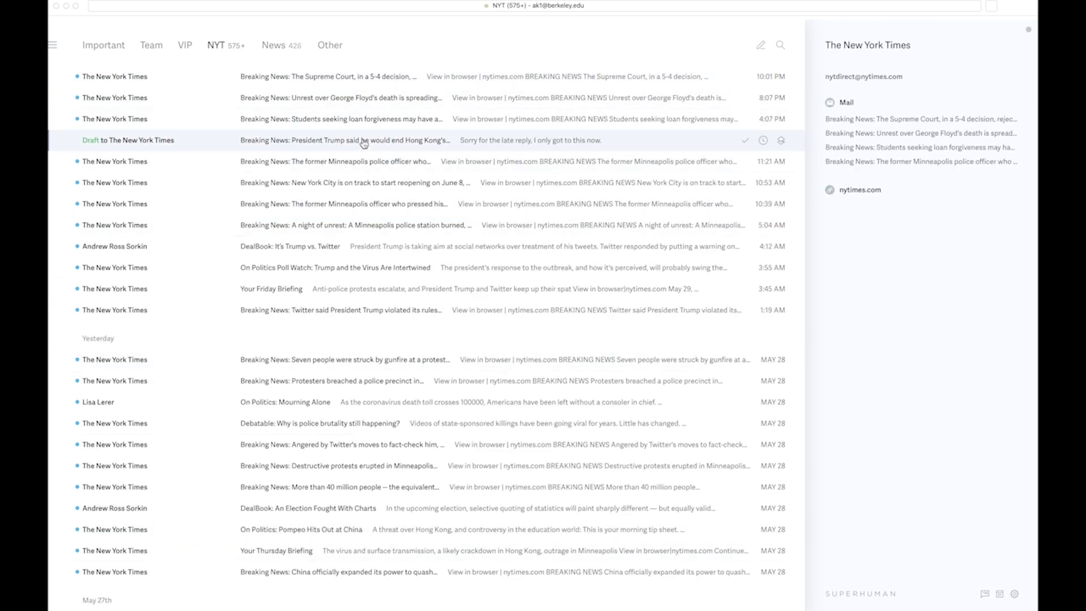
click(273, 45)
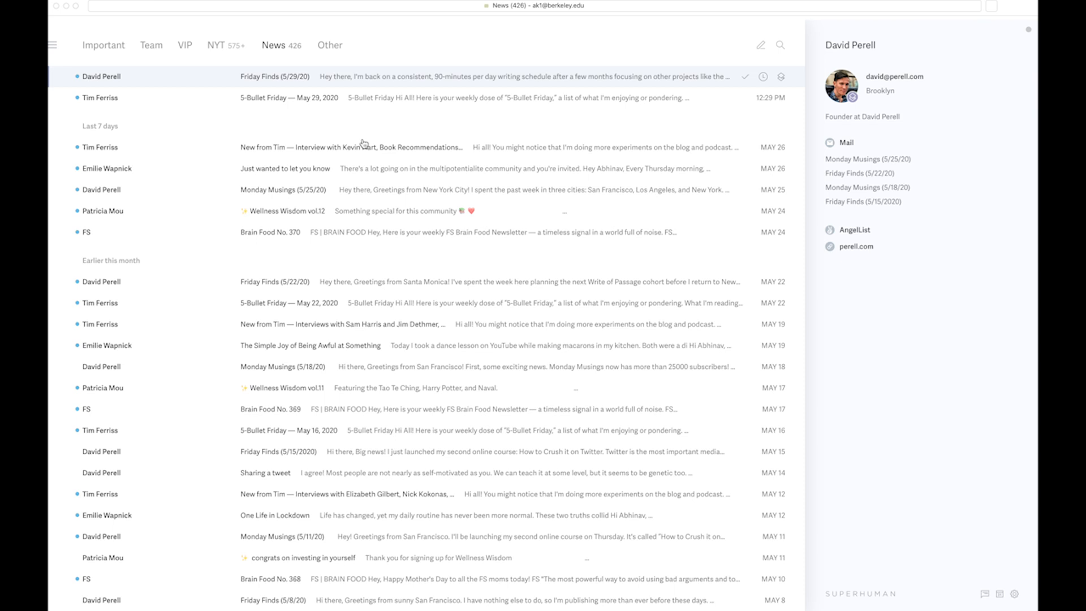
click(331, 45)
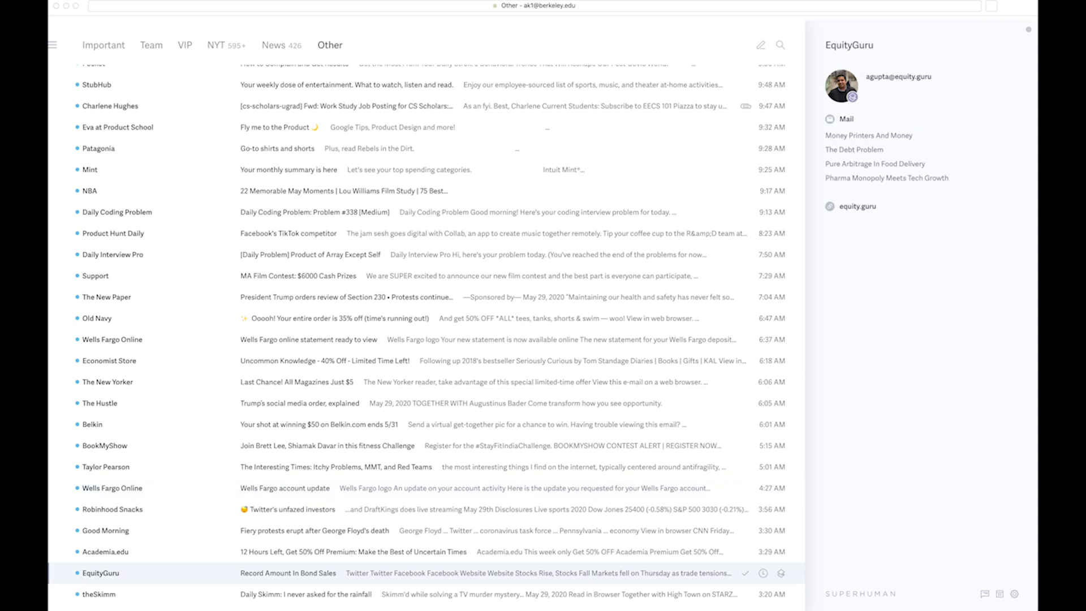
Add EquityGuru's sender to the News split and return to the Other split.
text(split)
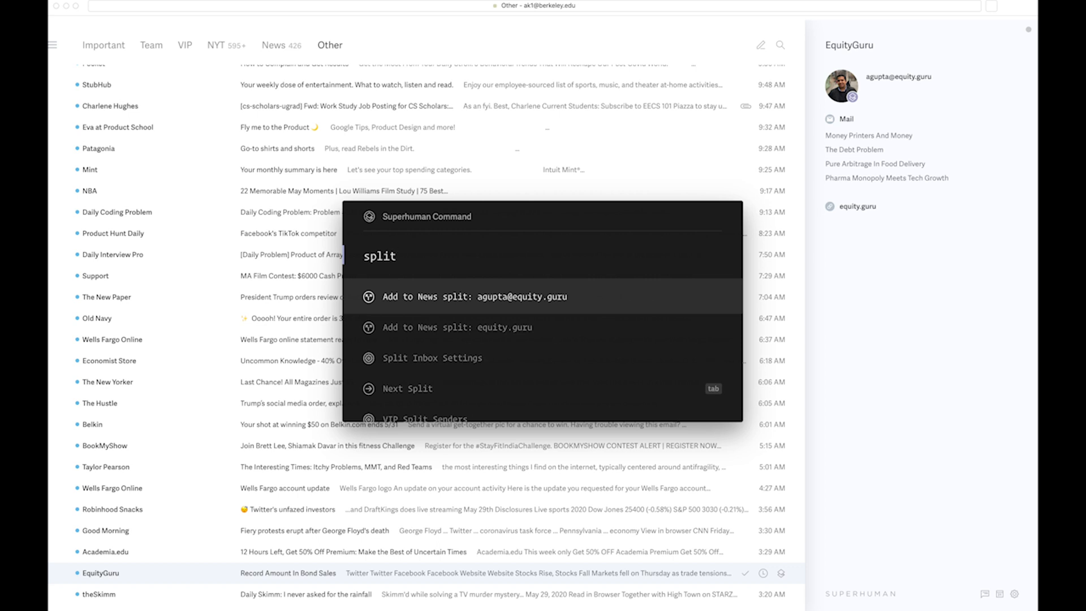
text(new spli)
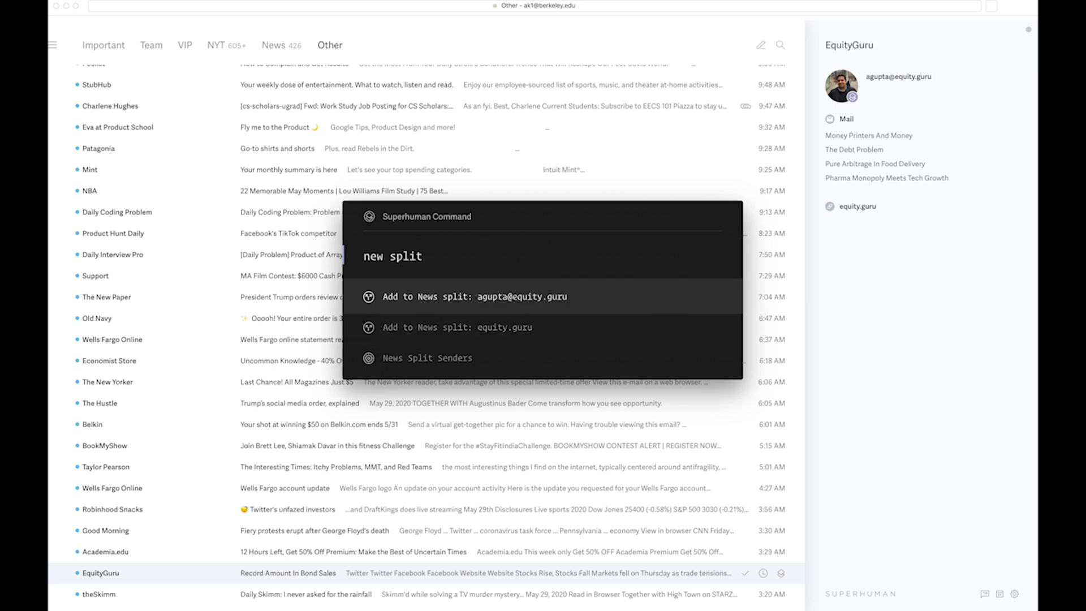
click(473, 297)
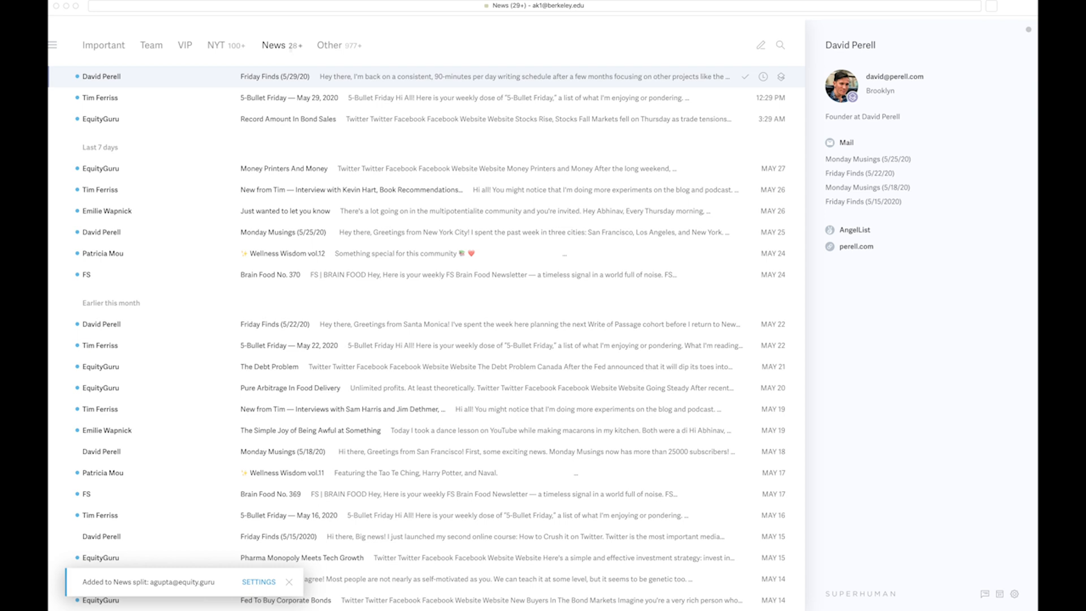
click(329, 45)
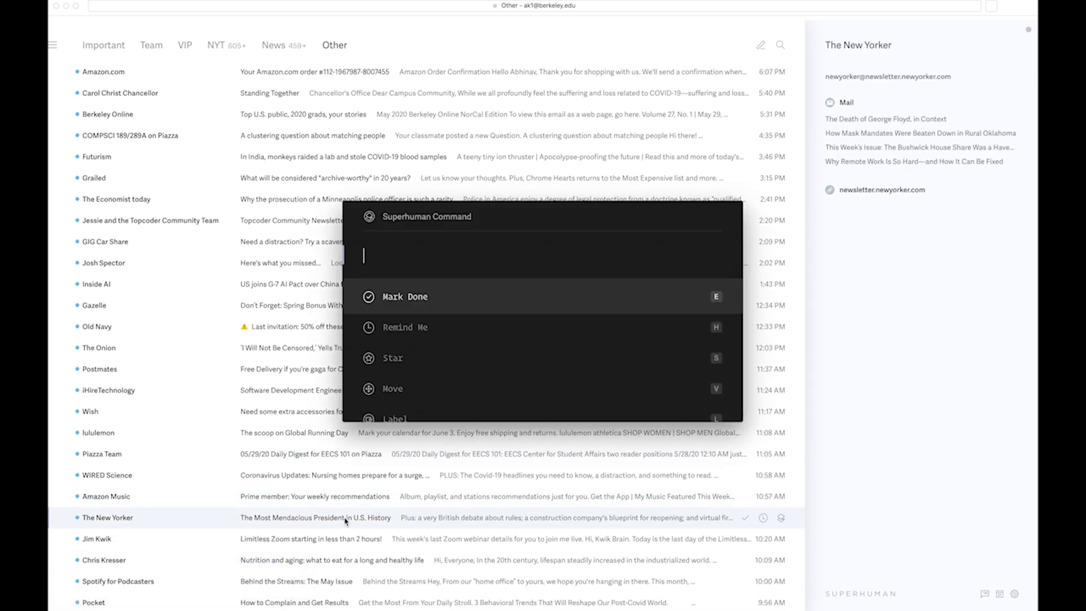
text(split)
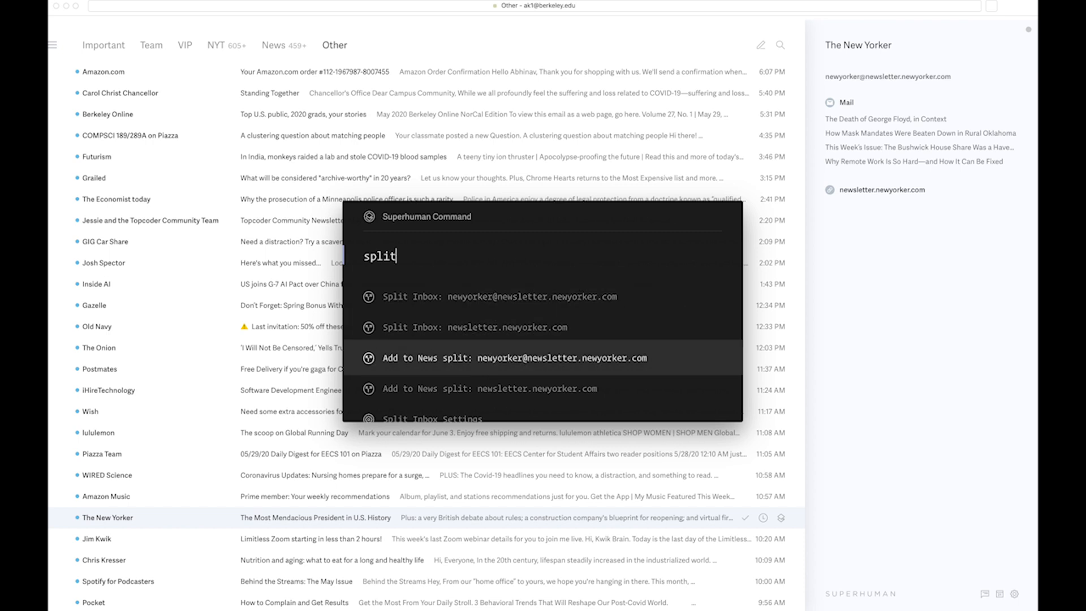
key(up)
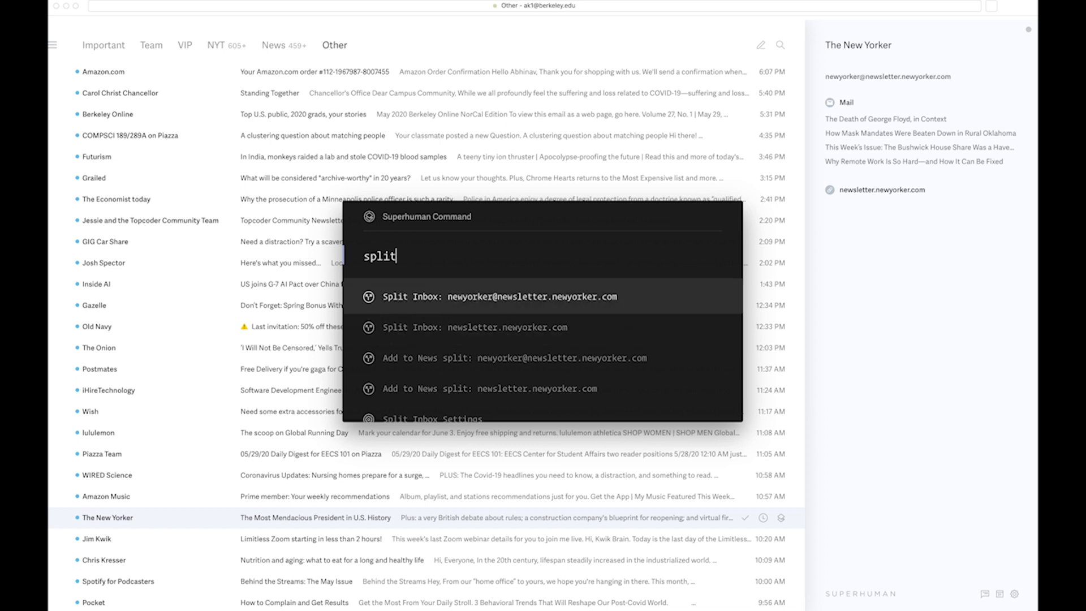
click(496, 297)
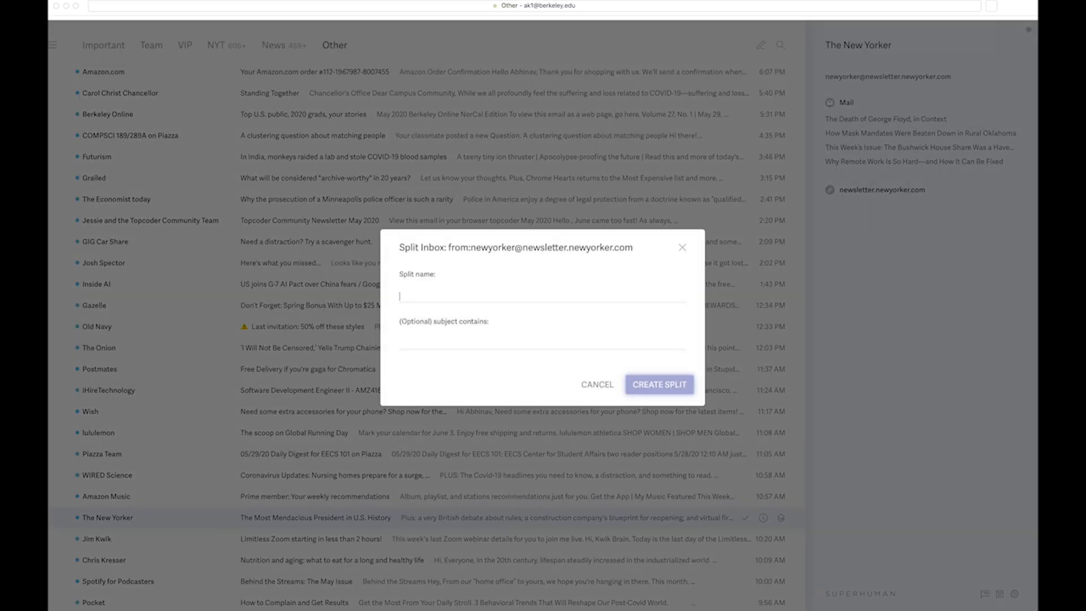
text(New Yorke)
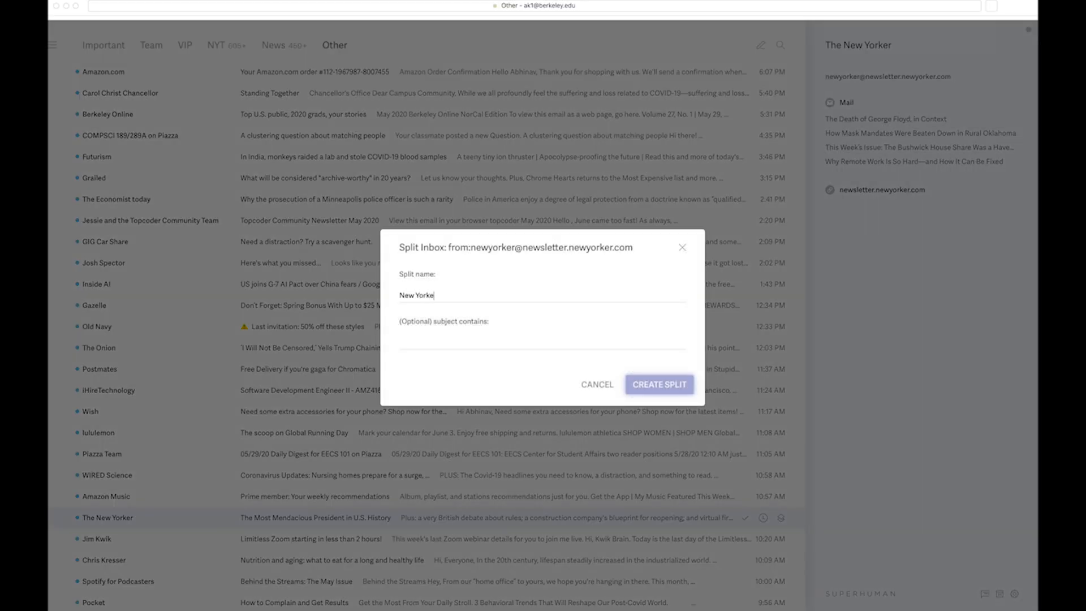
text(r)
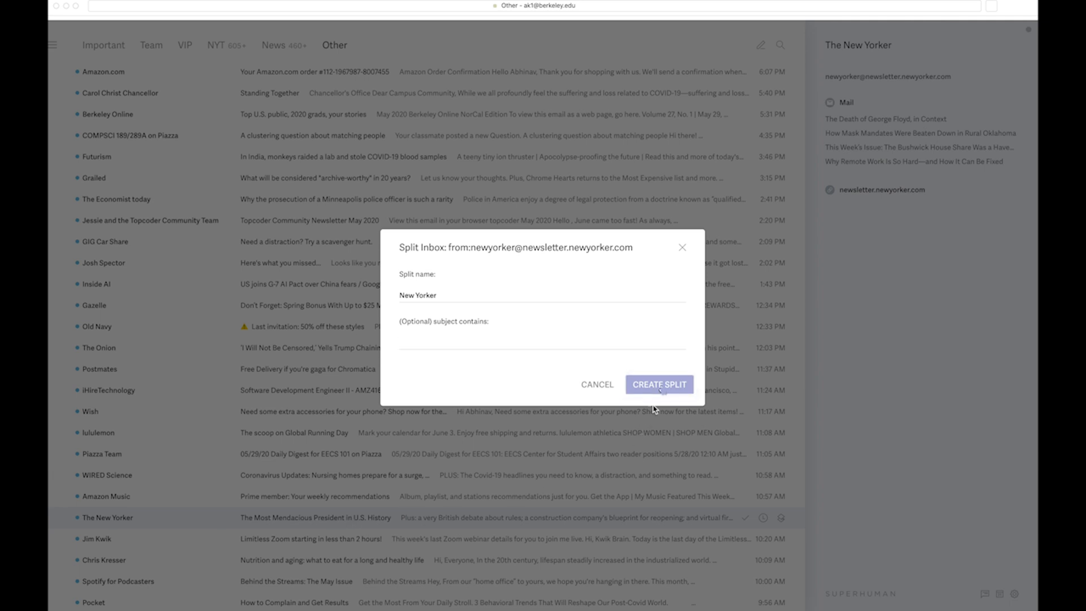
click(657, 384)
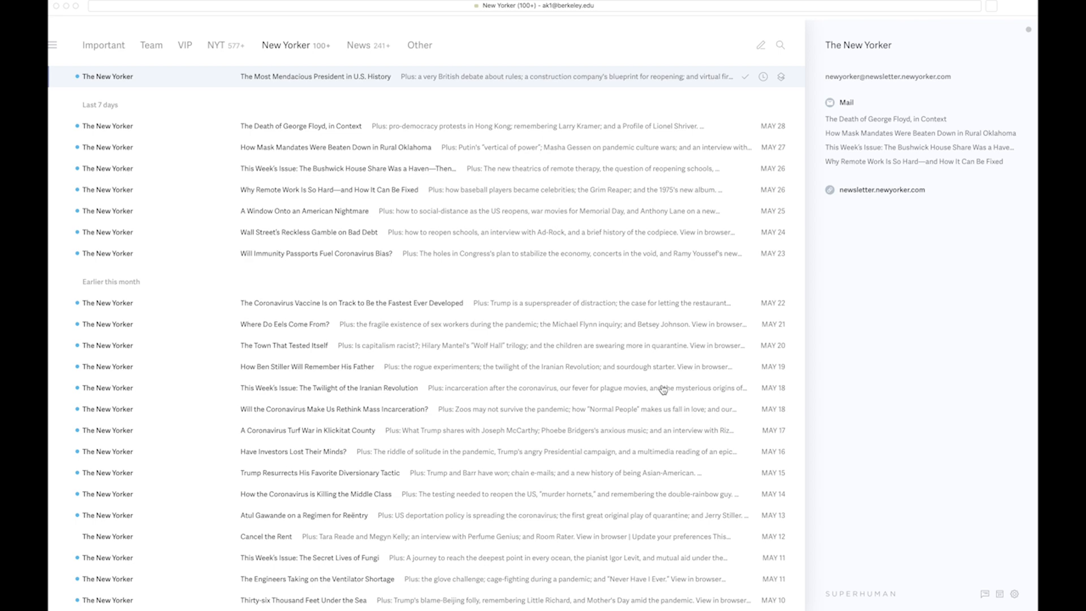
Unsubscribe from StubHub, trash all its emails, and switch to the VIP split.
click(419, 45)
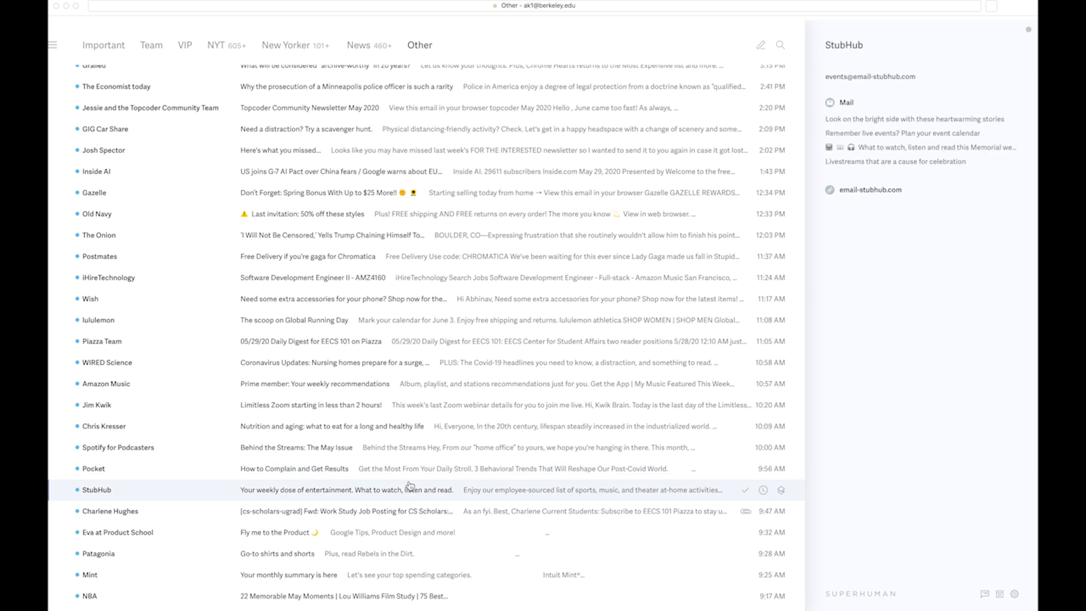
mouse_move(453, 488)
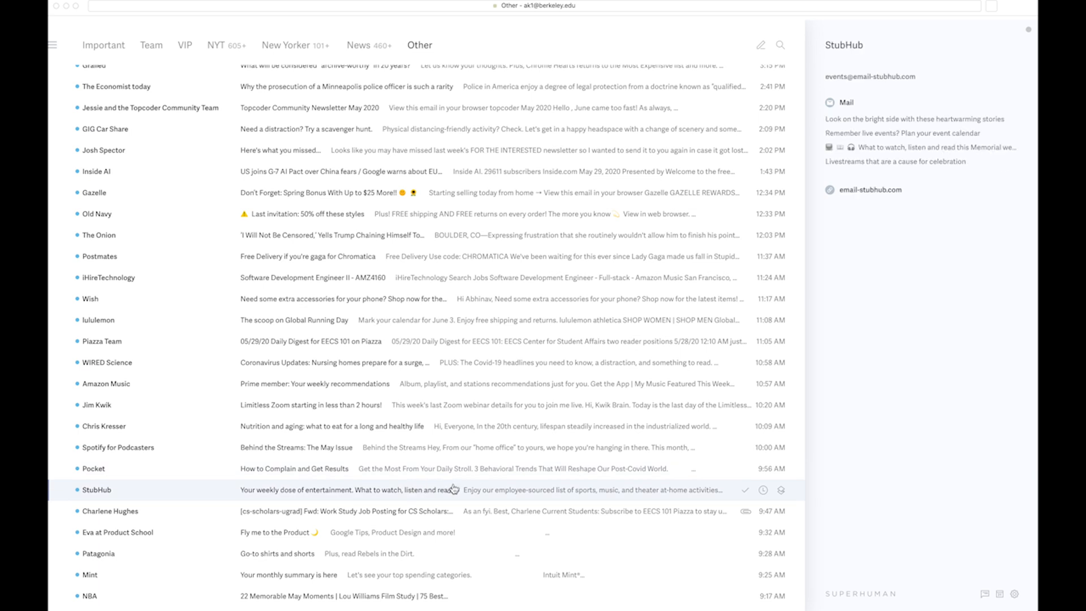
mouse_move(450, 491)
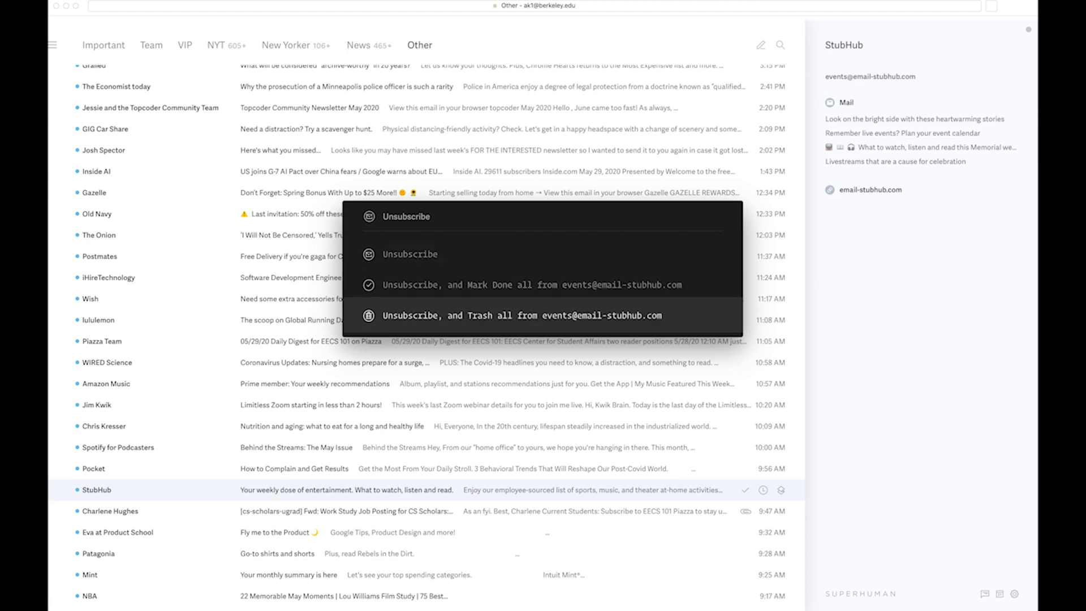
click(534, 315)
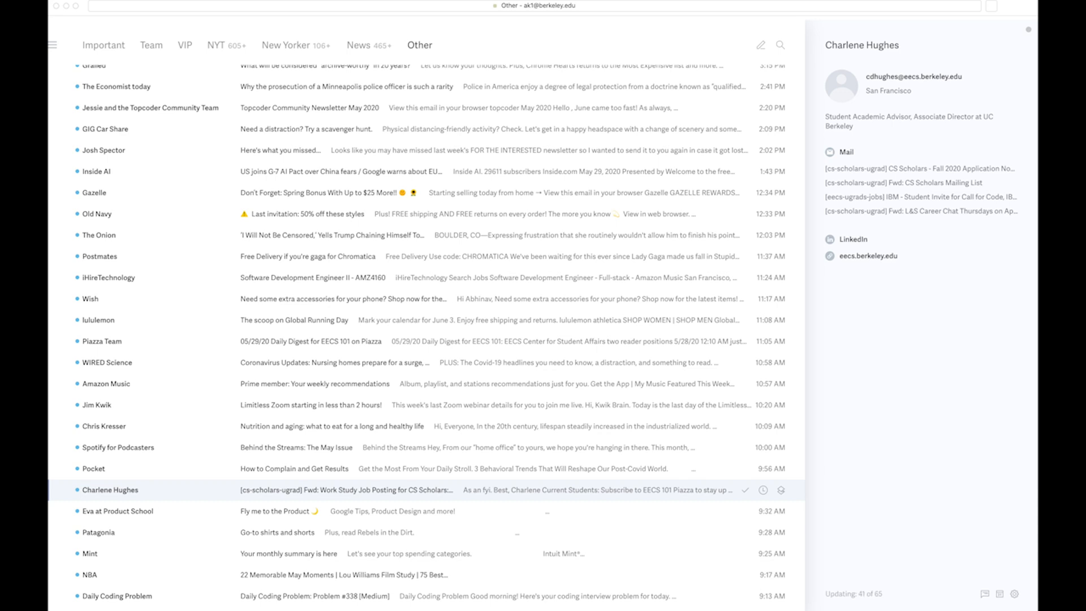
click(185, 45)
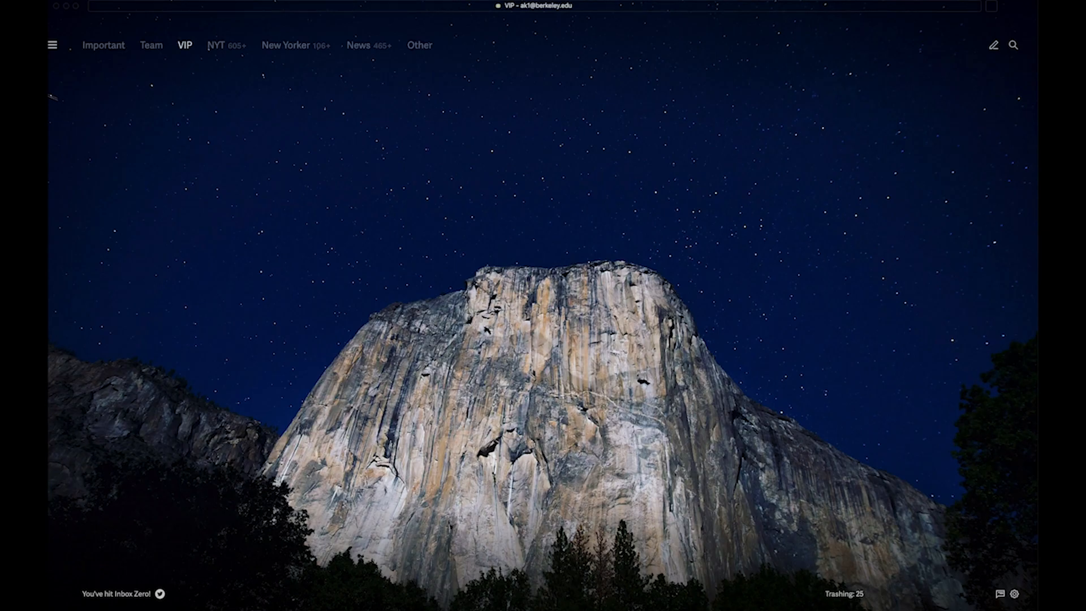
Open the NYT split and scroll back to the 2019 Smarter Living newsletters.
click(215, 46)
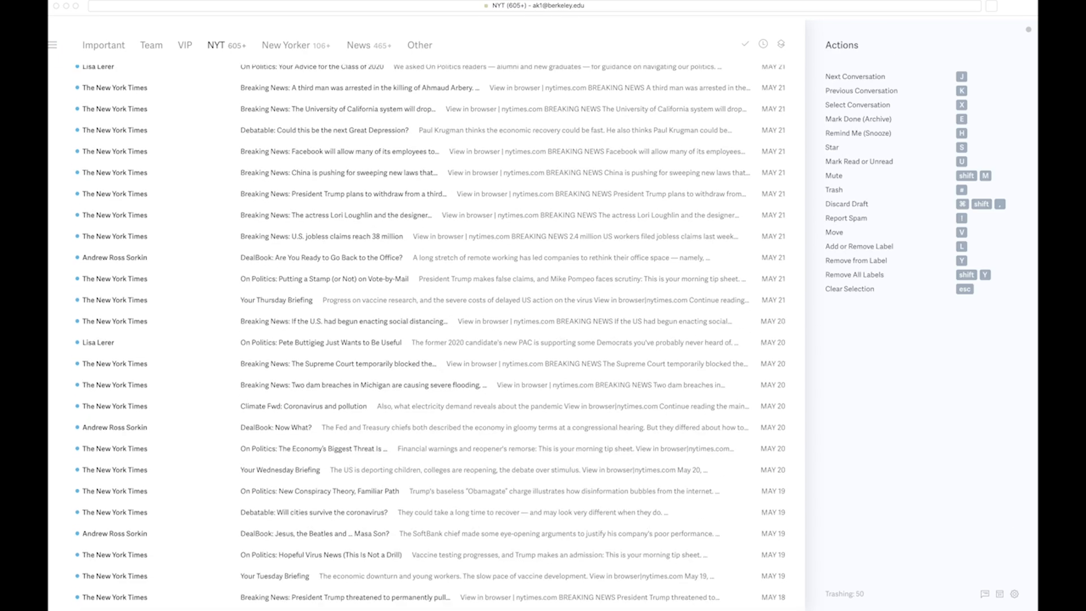
scroll(down, 3)
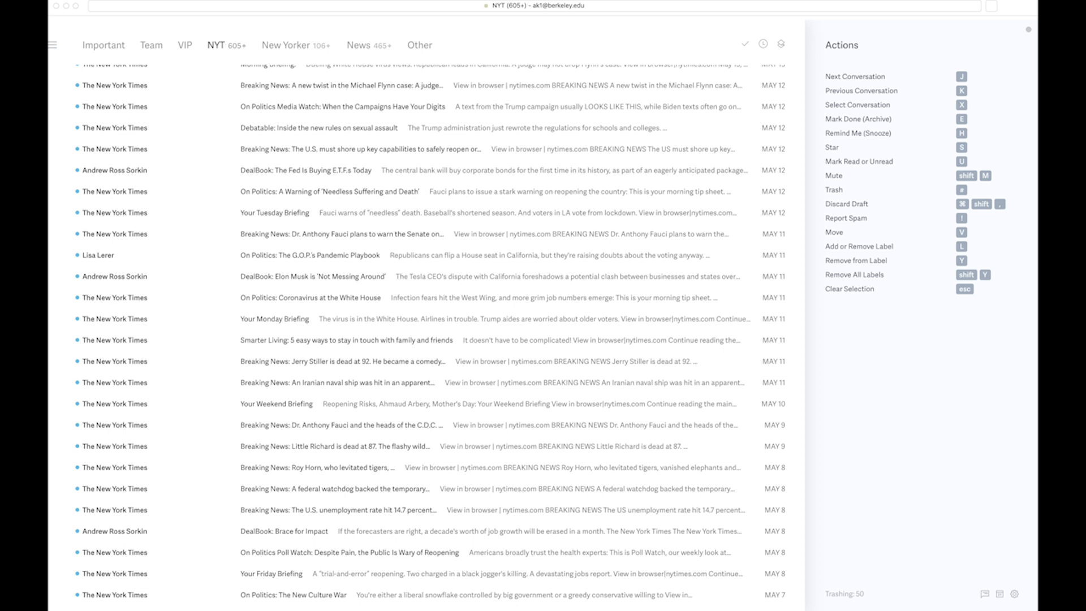
scroll(down, 3)
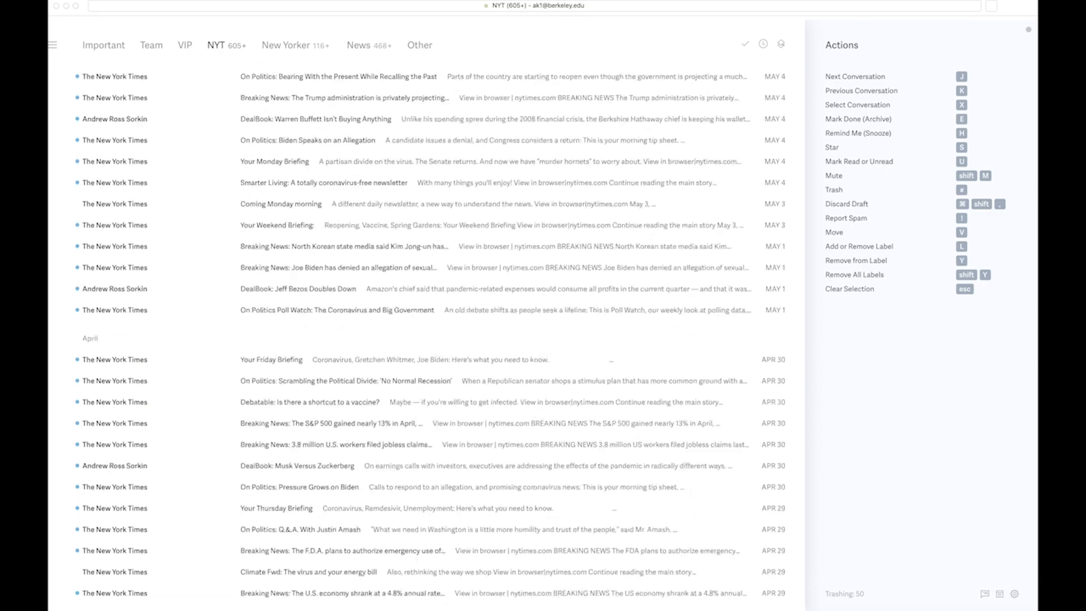
scroll(down, 3)
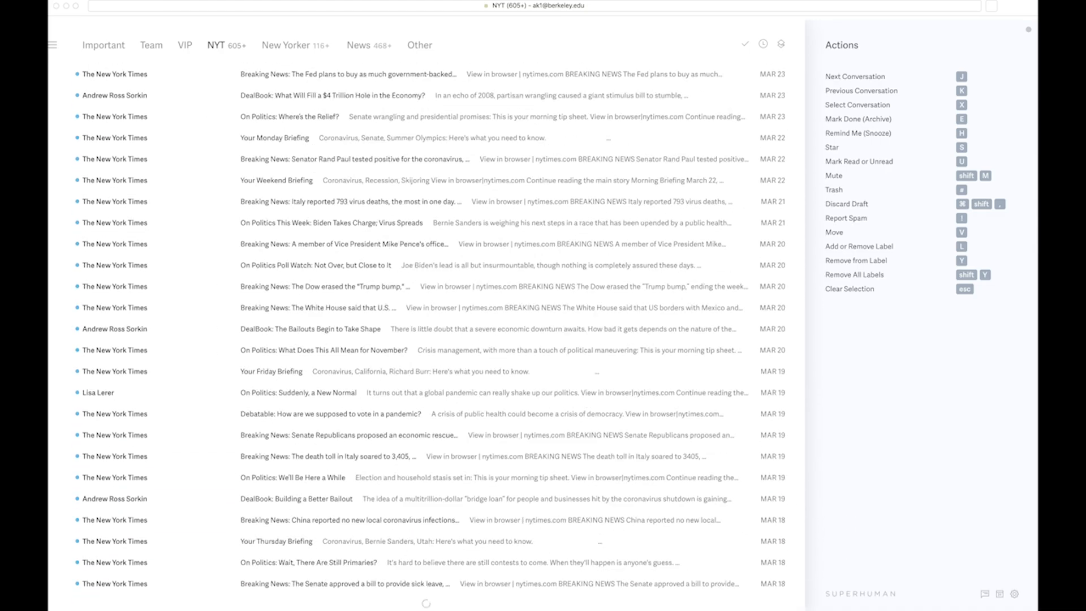
scroll(down, 3)
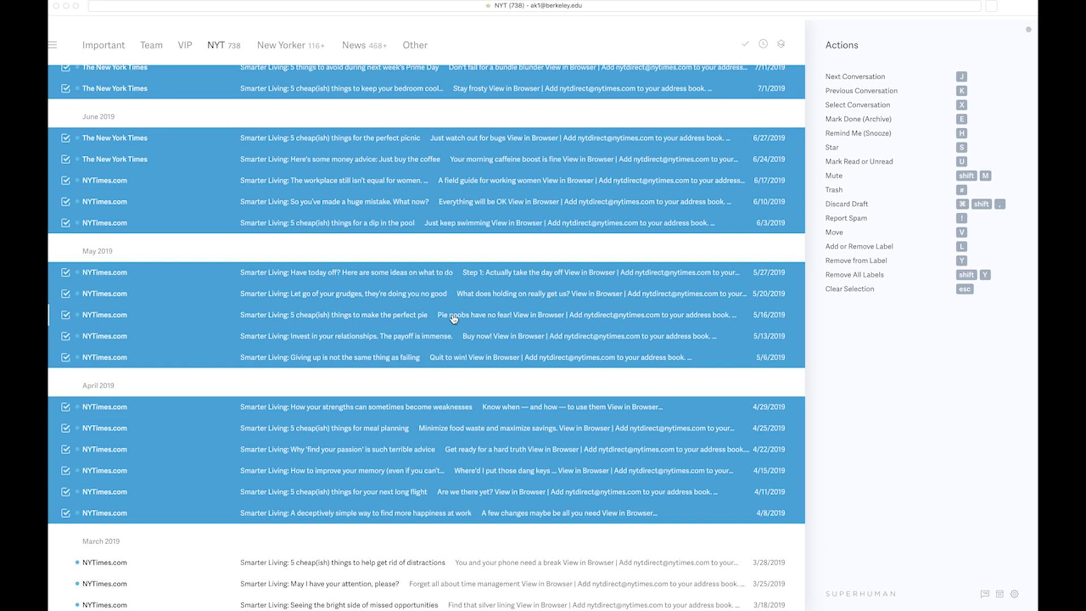
Mark the selected 2019 NYT emails done, cutting NYT from 738 to 115, then switch to VIP.
key(e)
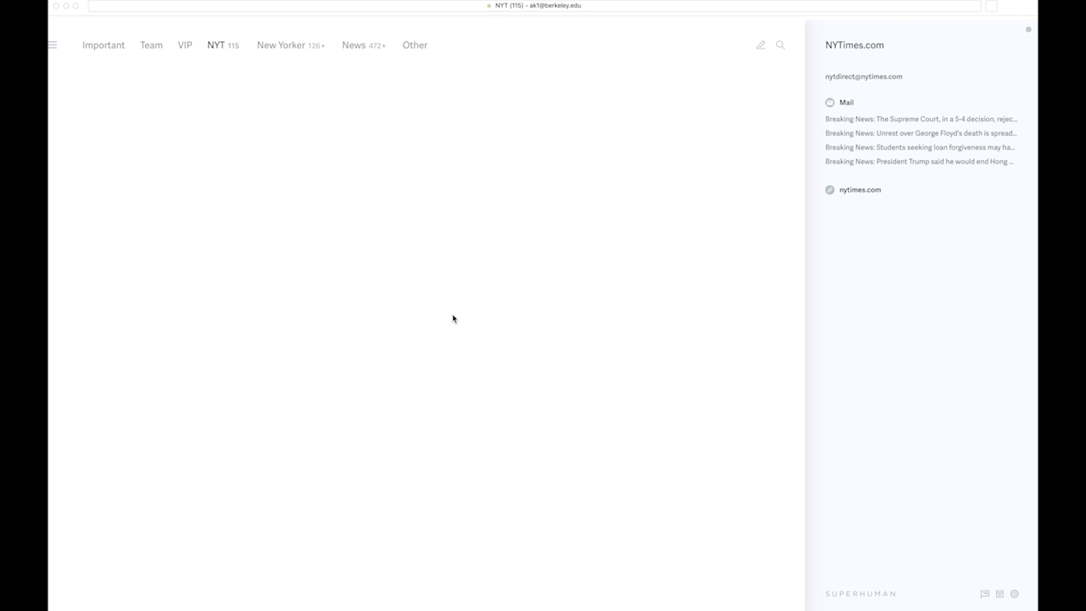
click(184, 45)
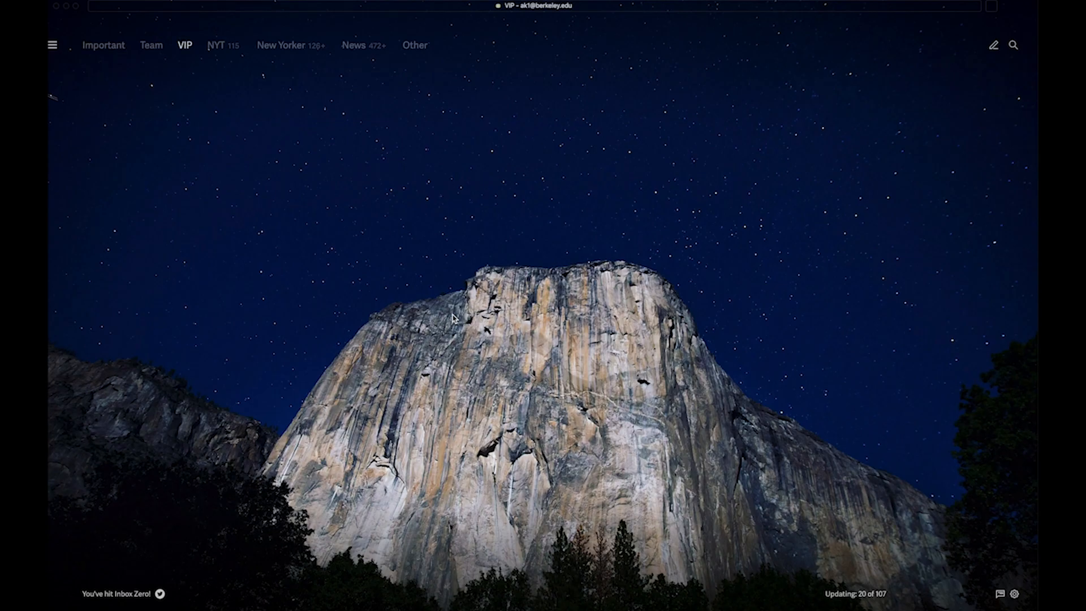
Check the Team and VIP splits are empty, then open the account switcher.
click(150, 45)
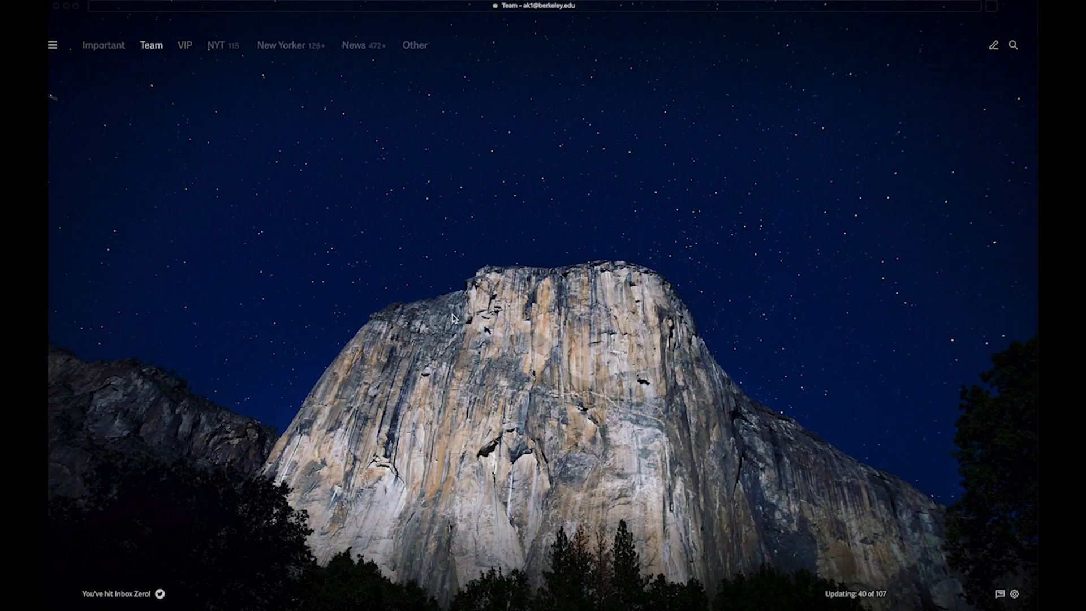
click(184, 45)
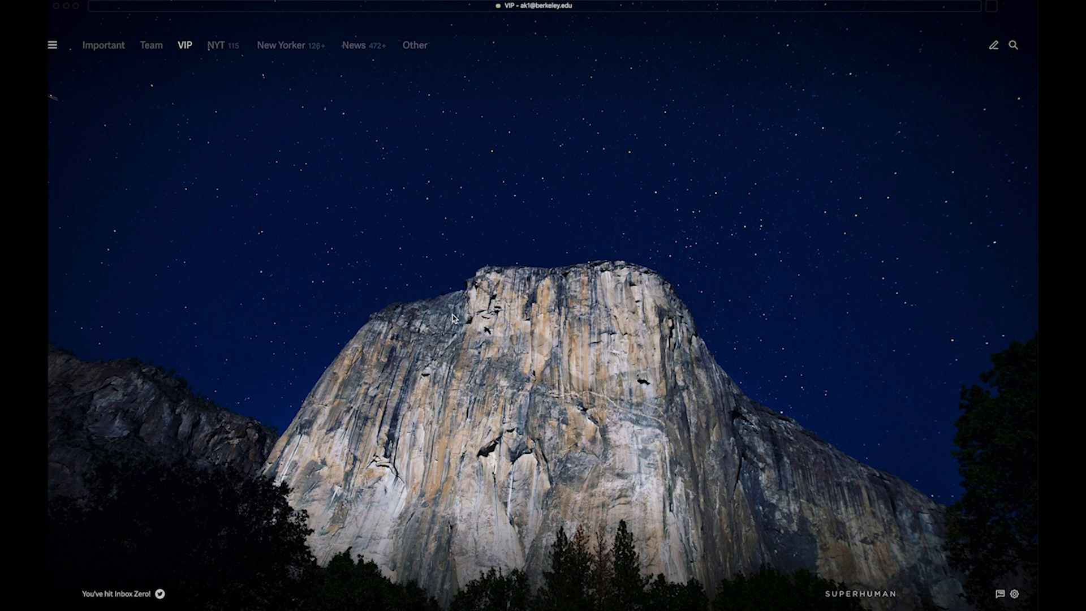
click(52, 44)
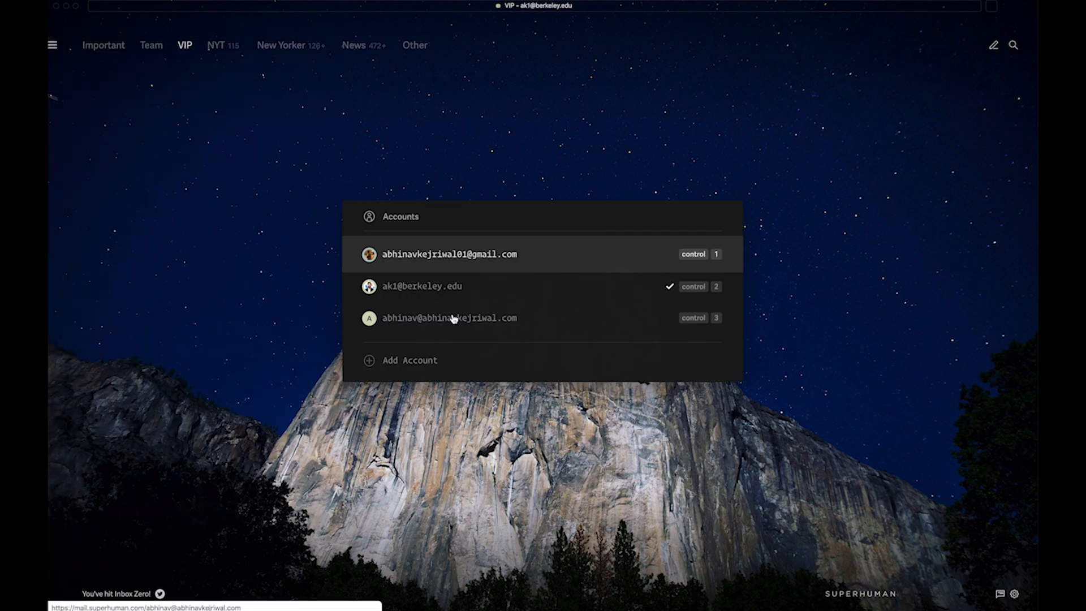
mouse_move(466, 158)
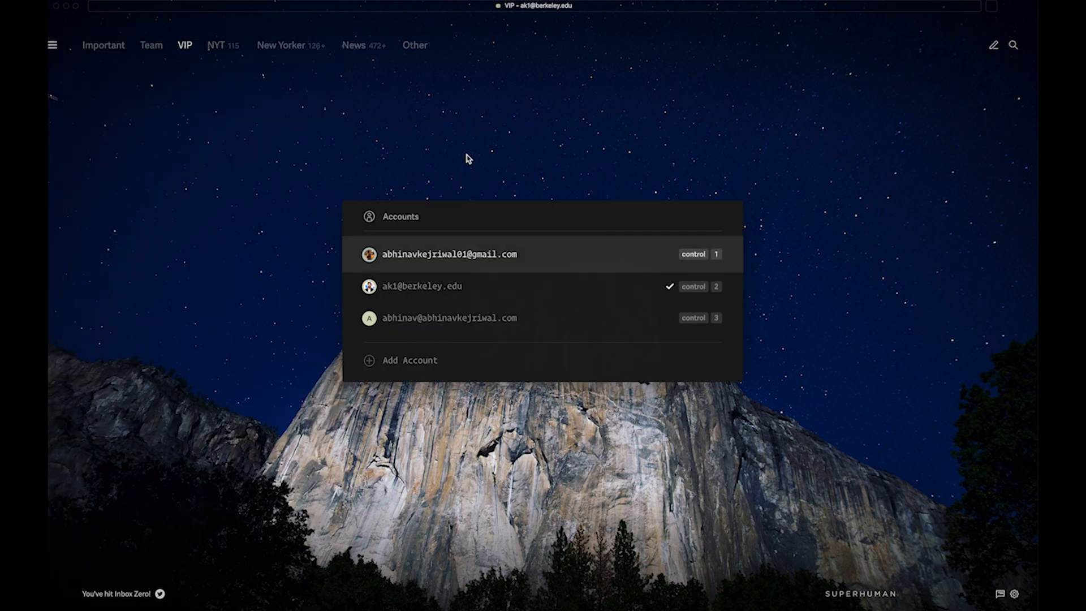